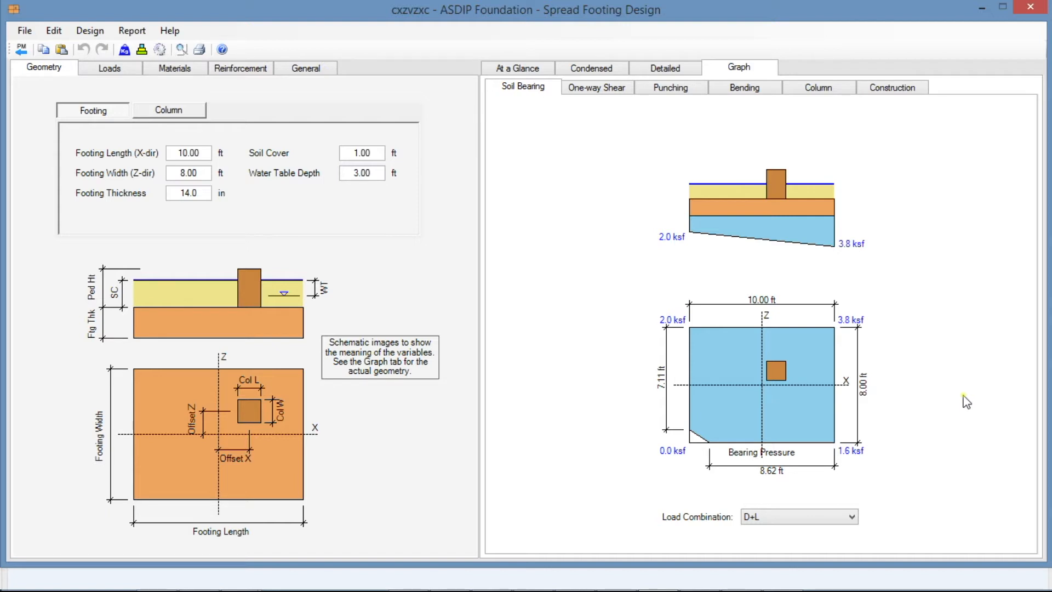
mouse_move(409, 268)
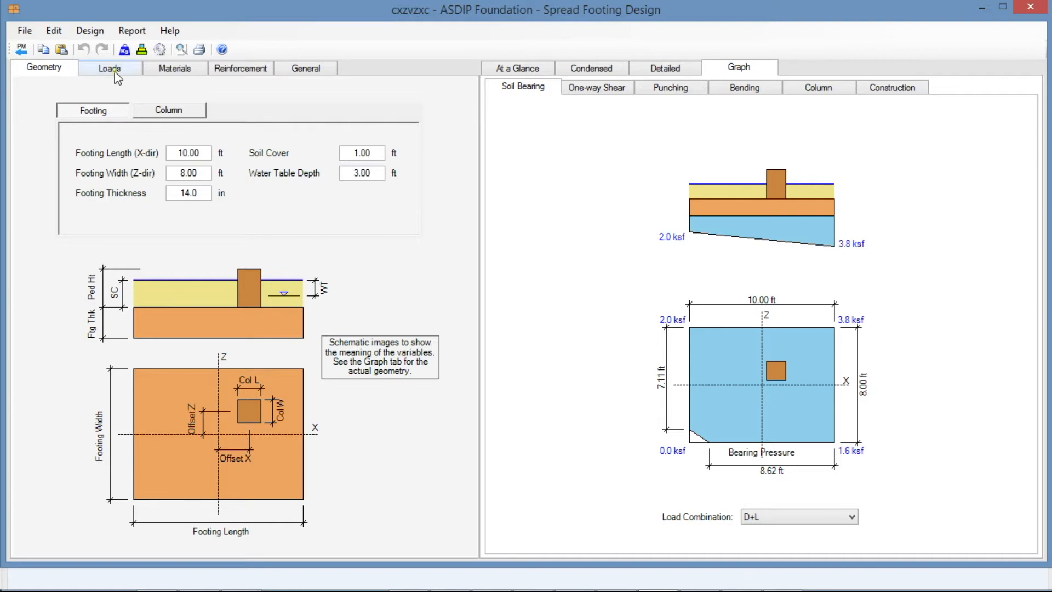
Step: On the Loads tab, preview pre-combined Service and Factored loads, then return to nominal loads
click(108, 68)
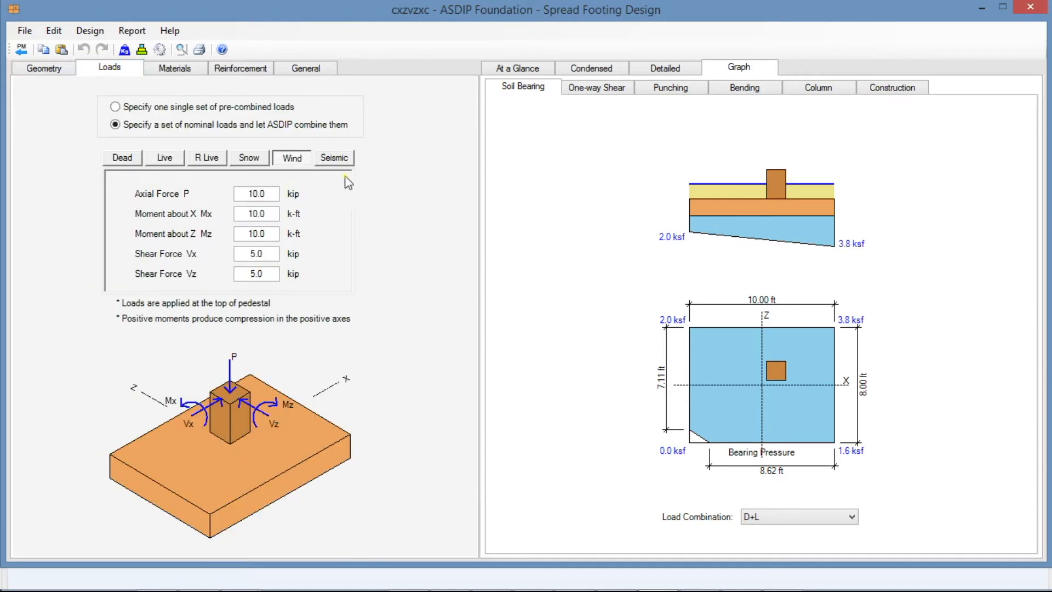
mouse_move(448, 269)
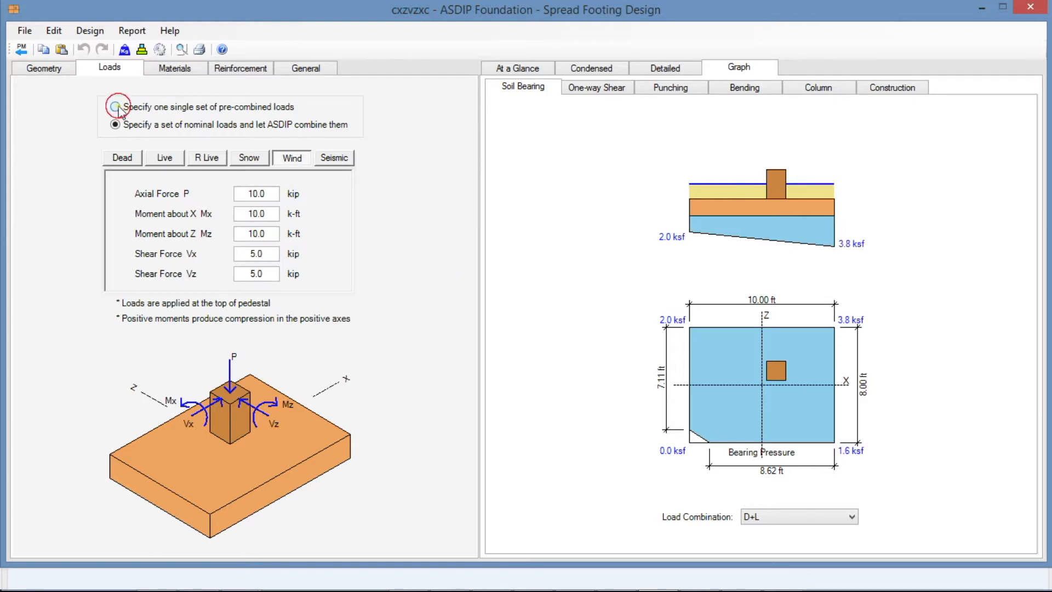
click(115, 107)
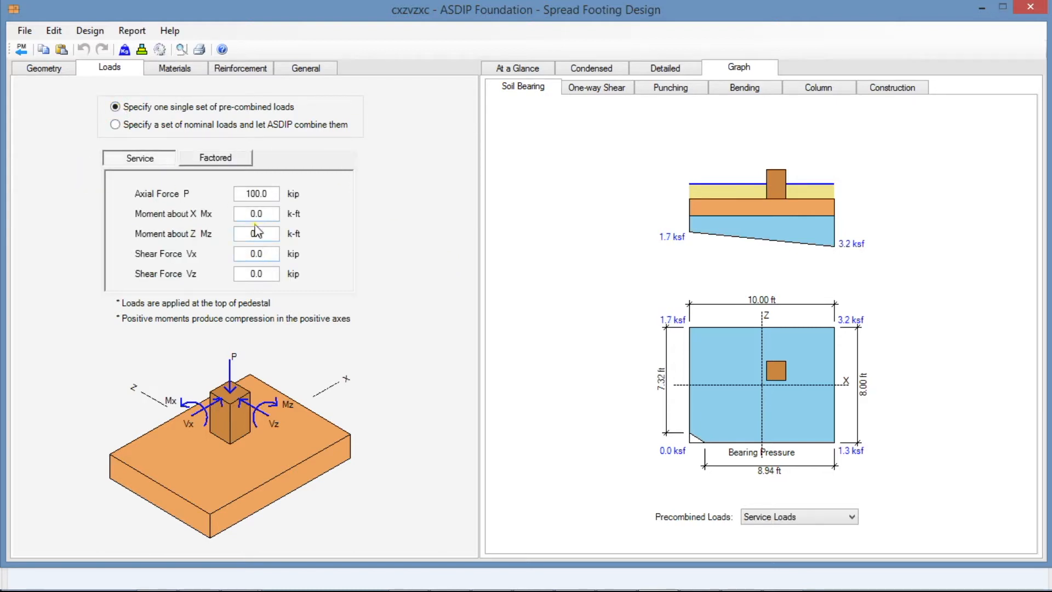
click(215, 158)
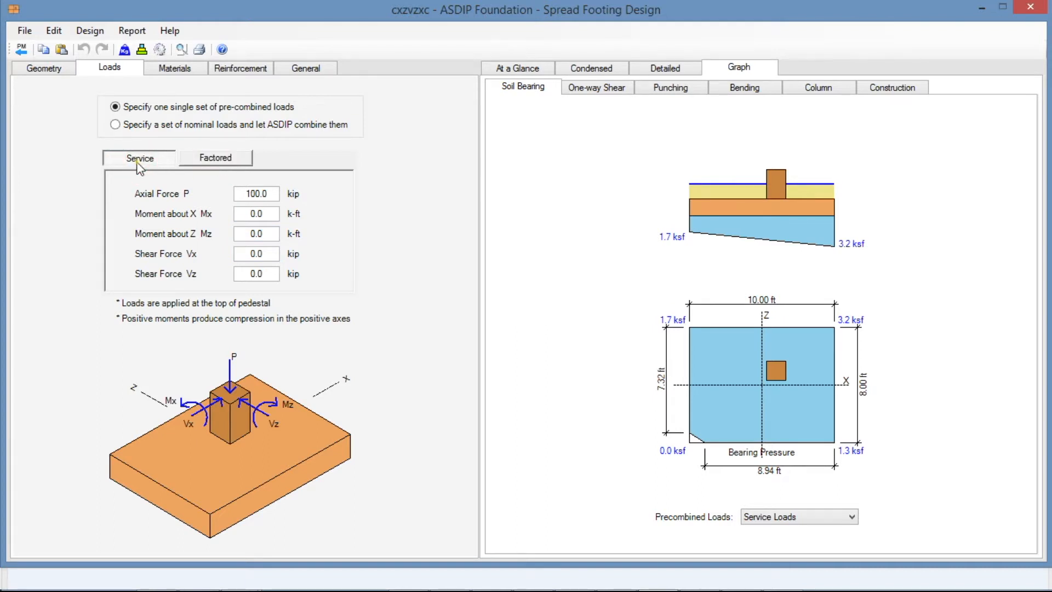
click(215, 158)
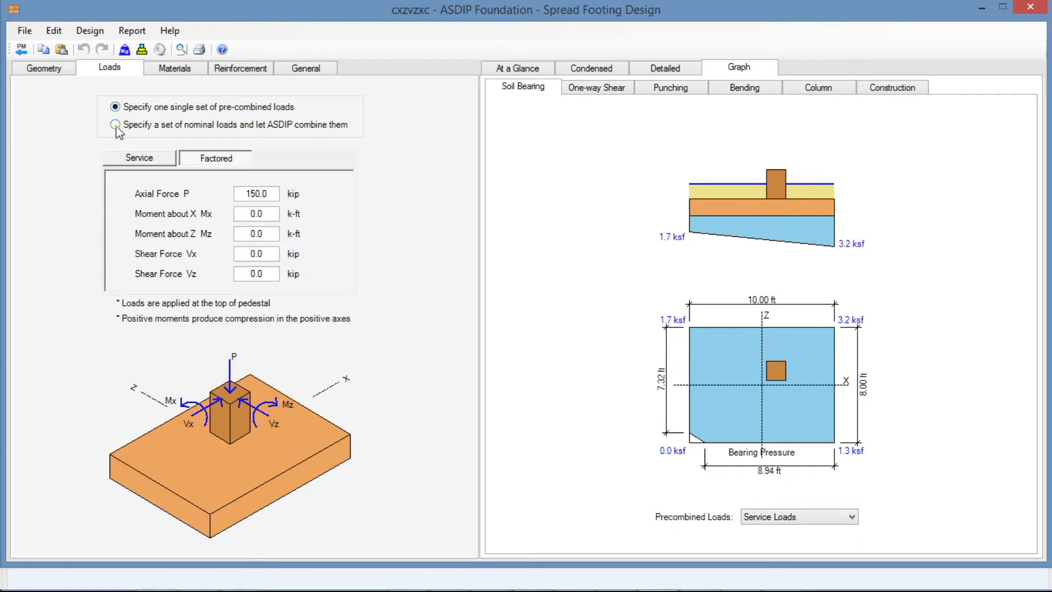
click(116, 125)
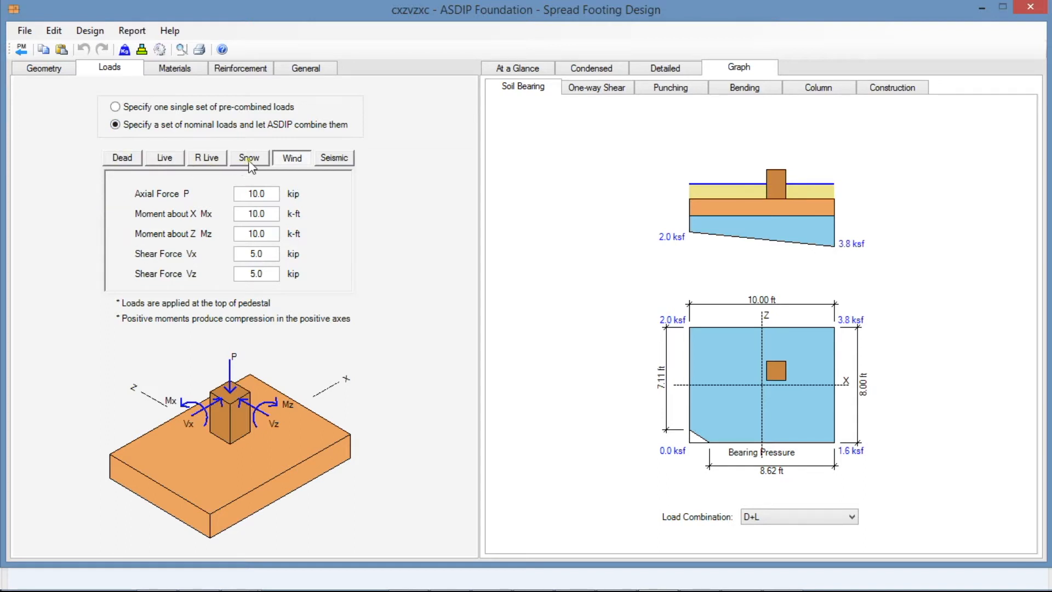
mouse_move(338, 166)
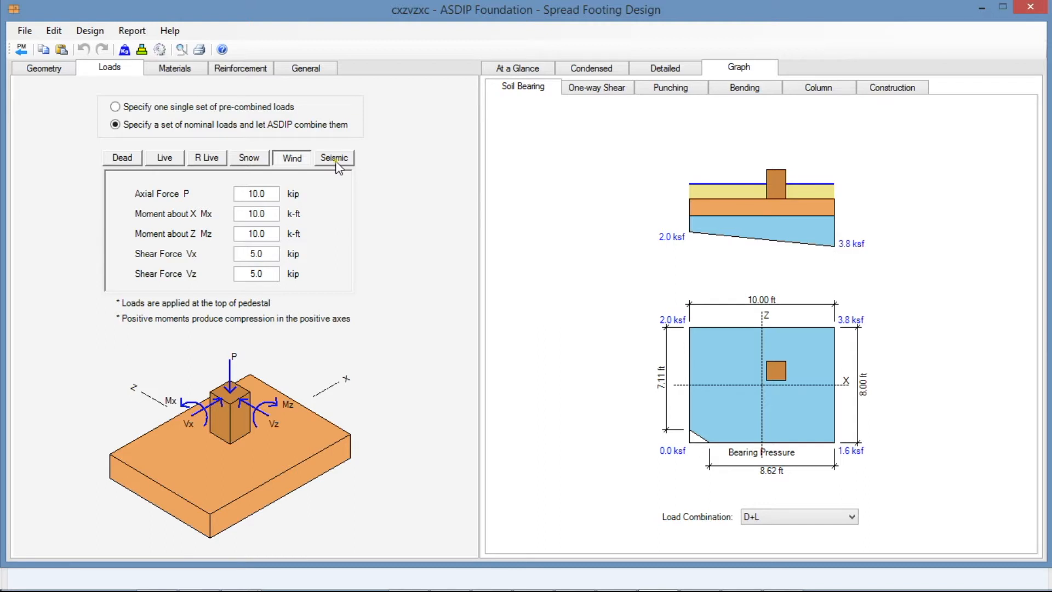
click(122, 157)
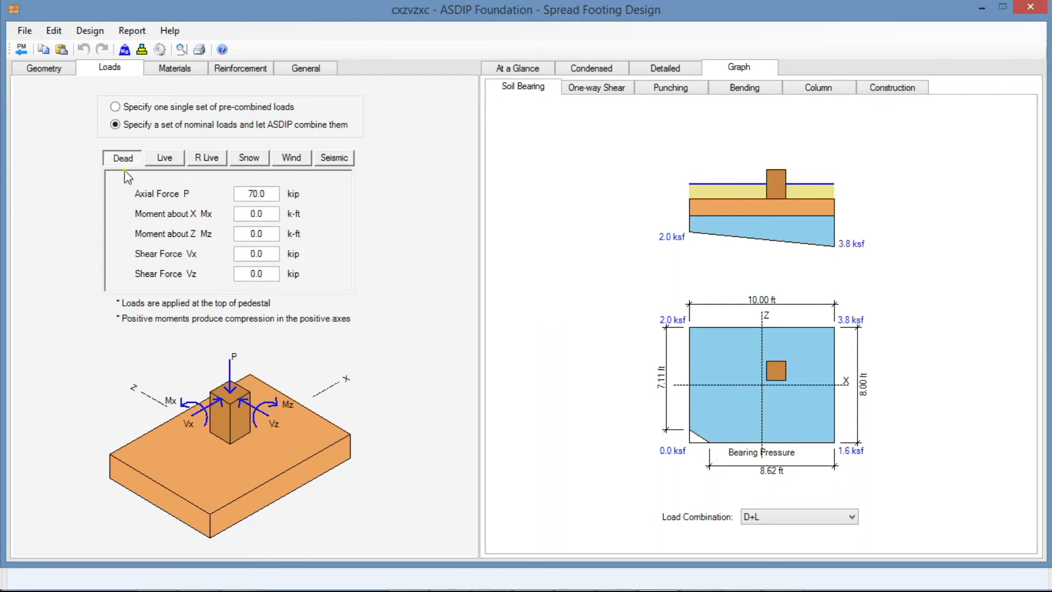
click(256, 194)
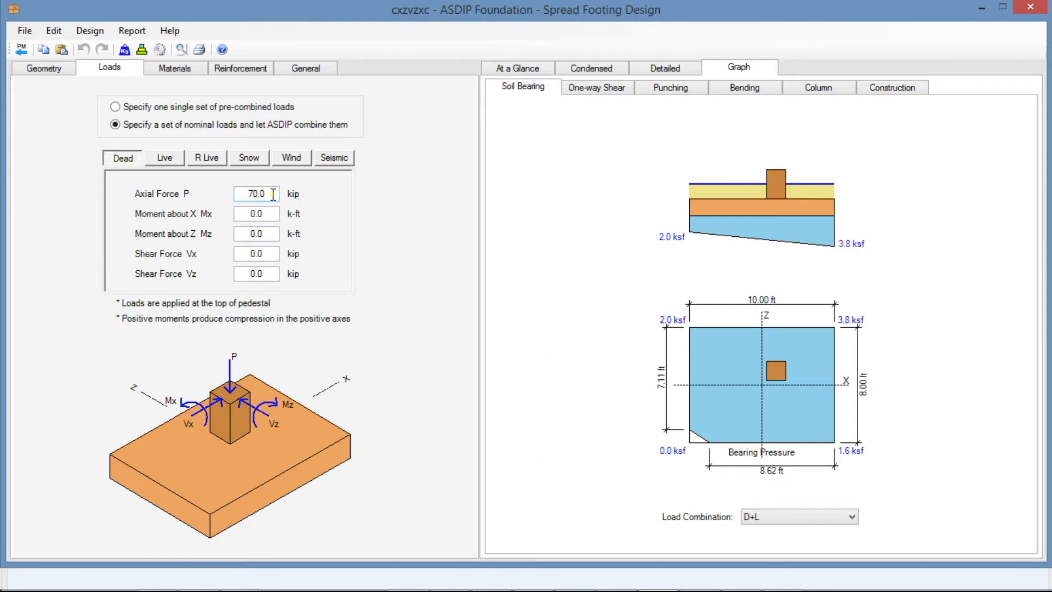
click(164, 158)
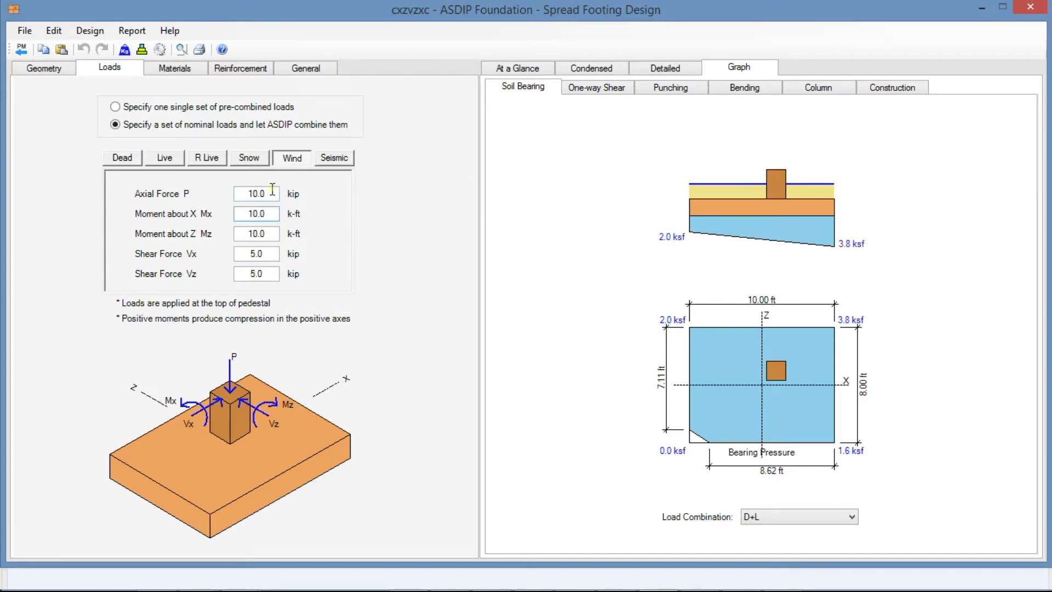
click(256, 214)
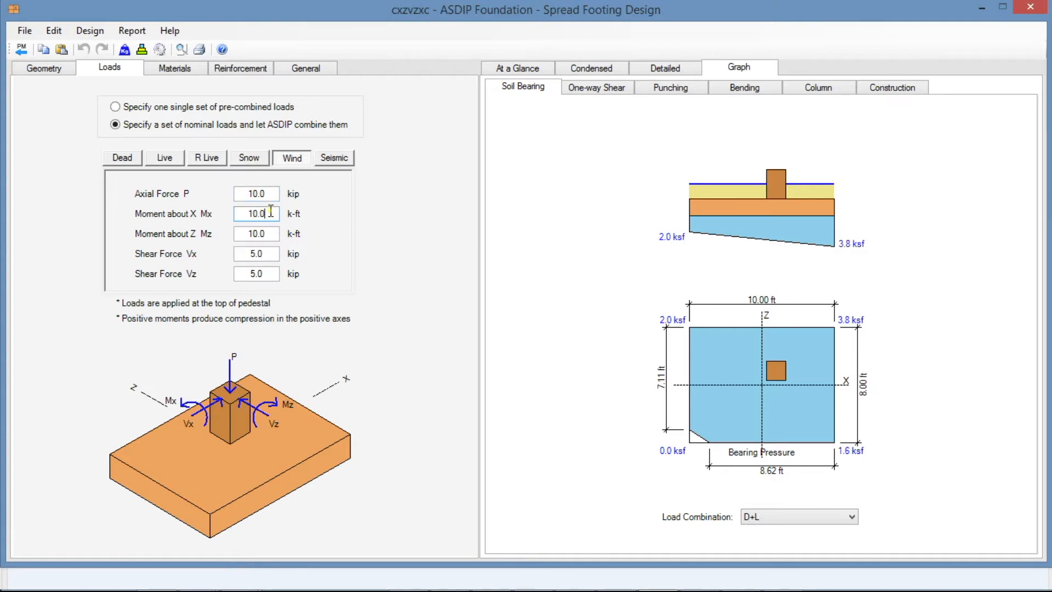
click(256, 253)
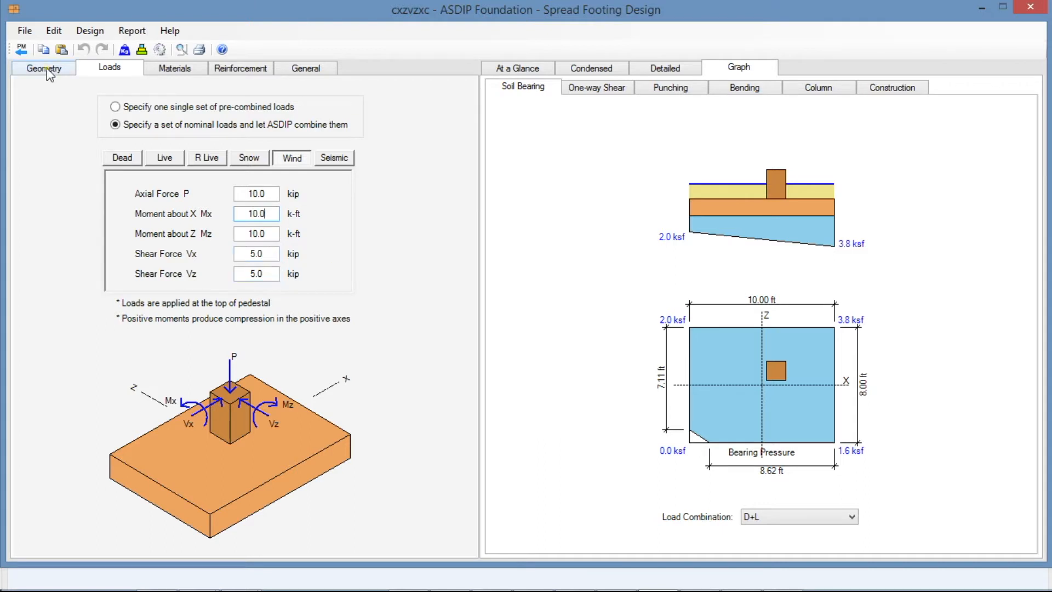
Step: Show the Geometry Column inputs: 16×16 in pedestal, 1.50 ft tall, 12 in offsets
click(42, 67)
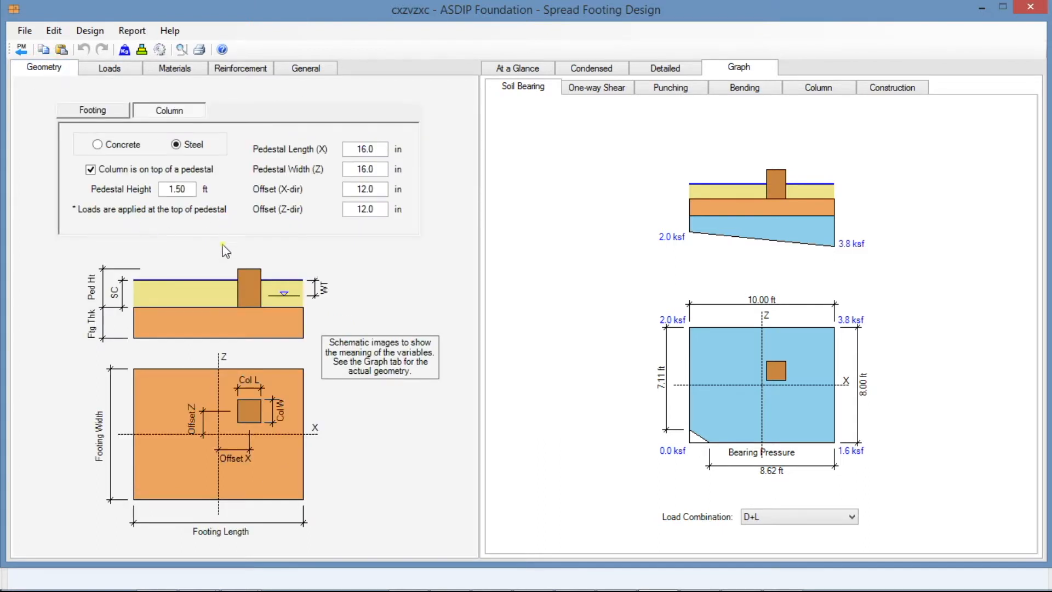
mouse_move(206, 248)
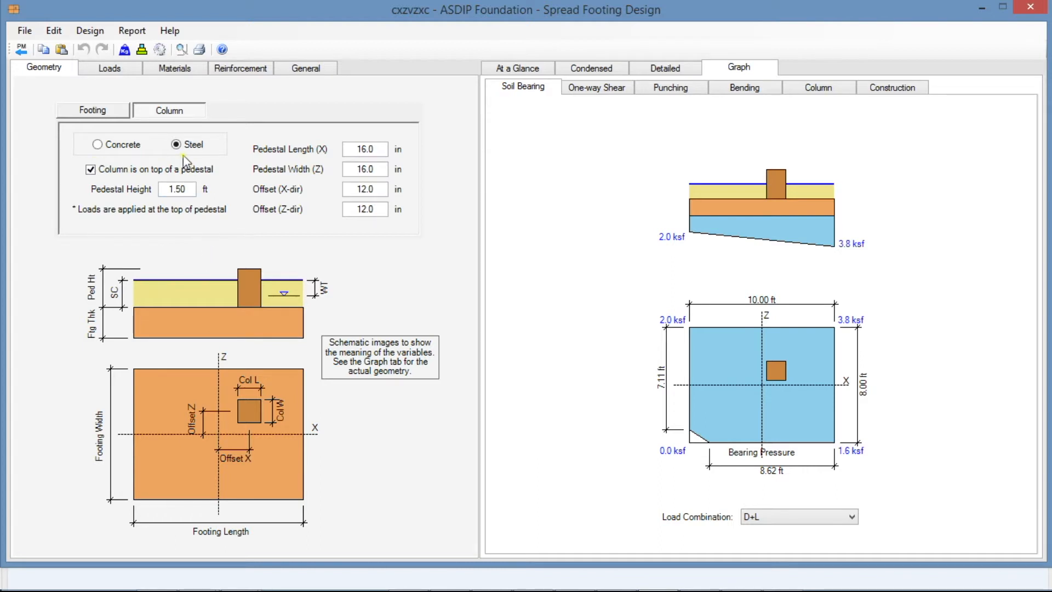
mouse_move(152, 203)
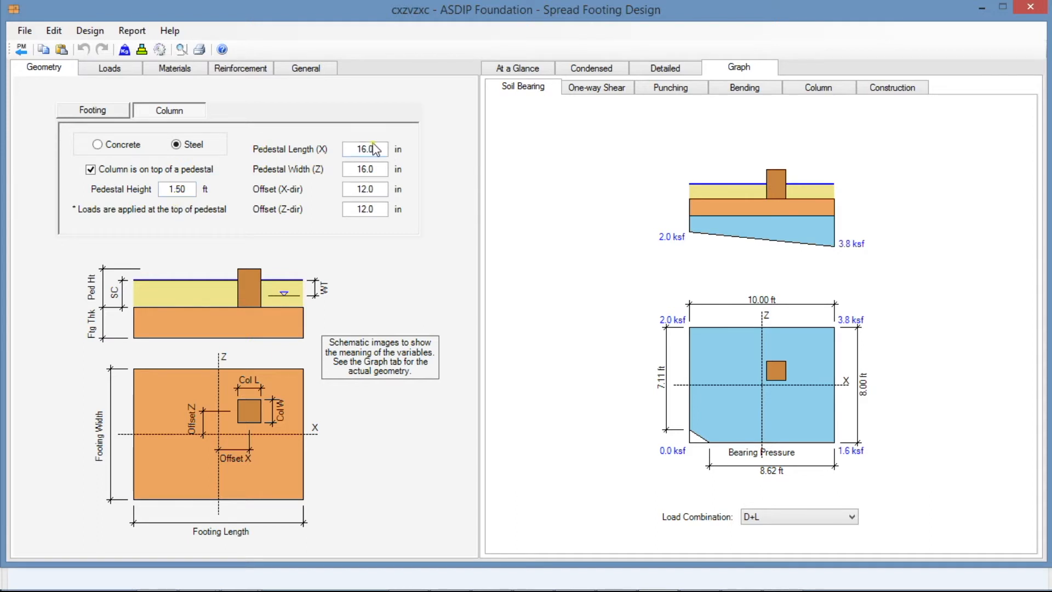
mouse_move(327, 216)
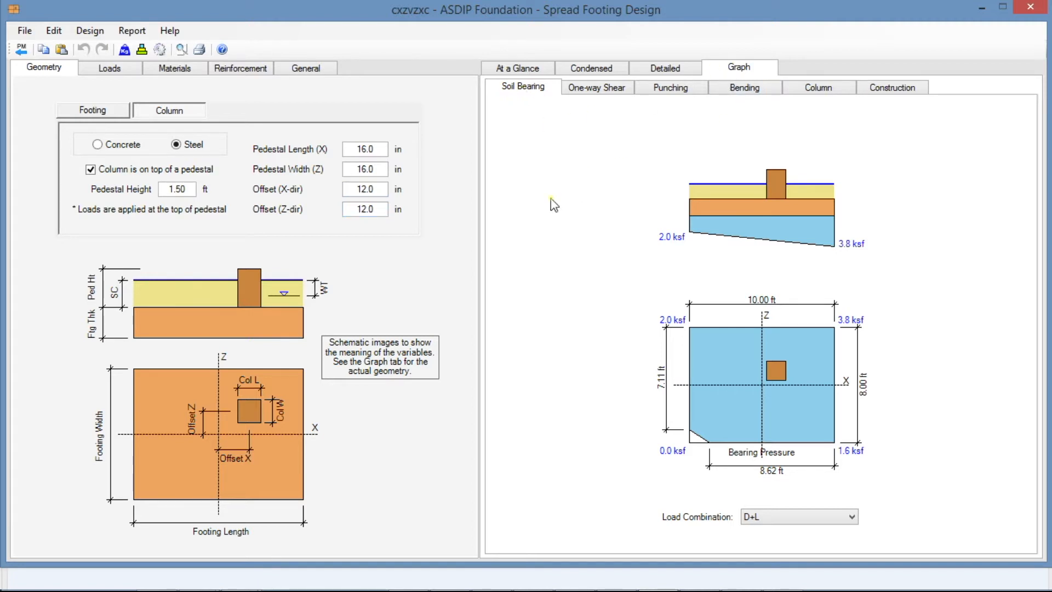
mouse_move(630, 154)
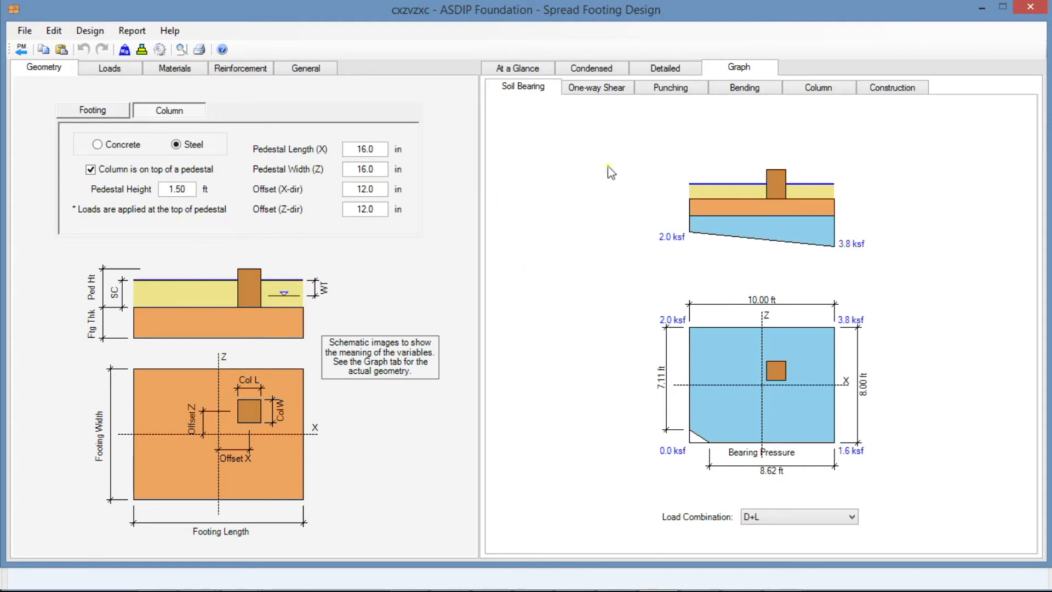
mouse_move(810, 173)
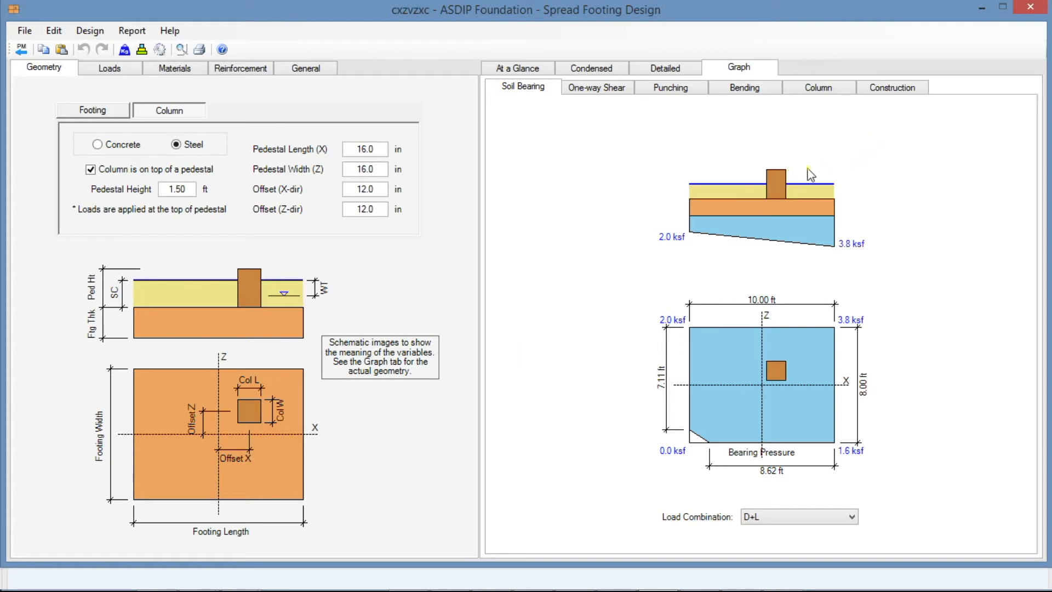
mouse_move(784, 174)
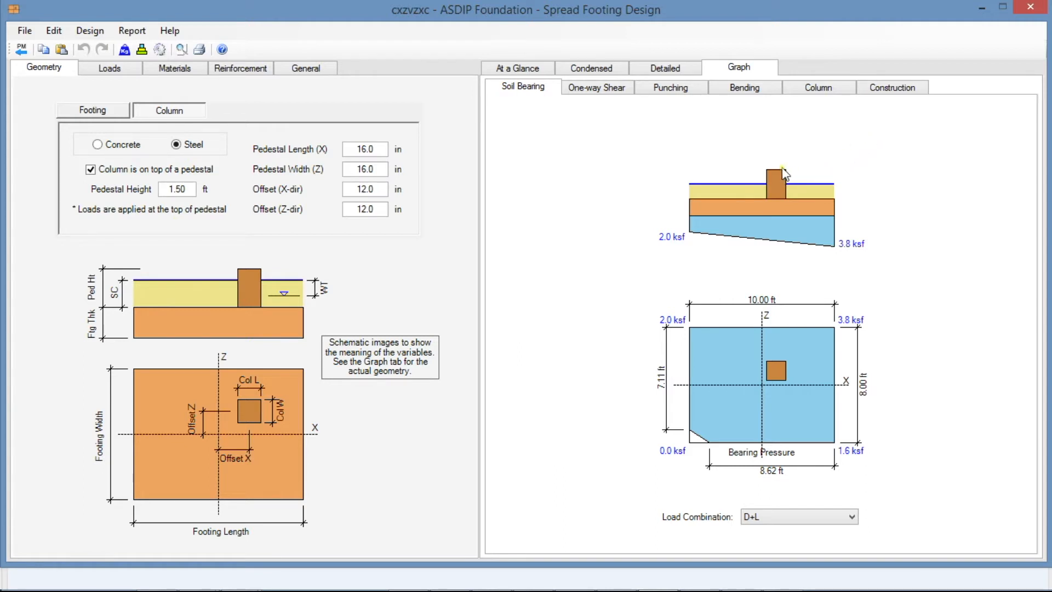
mouse_move(747, 179)
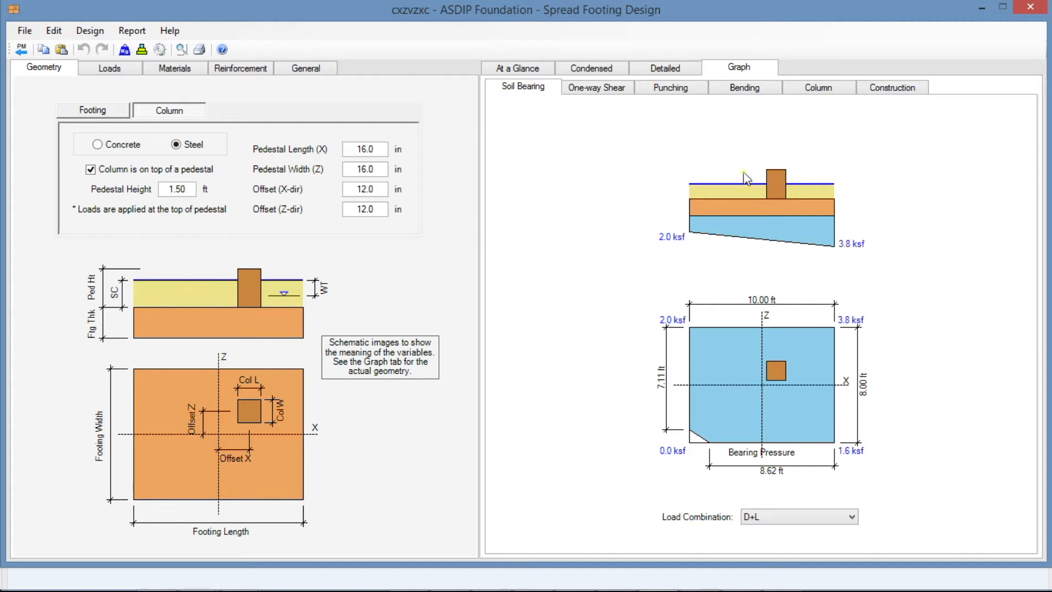
mouse_move(452, 244)
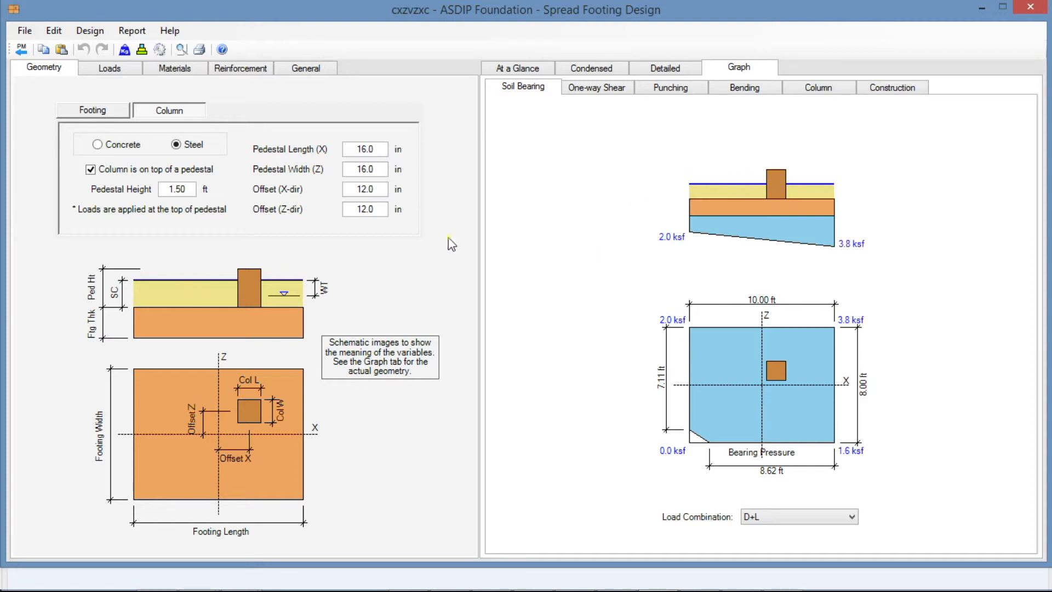
mouse_move(98, 144)
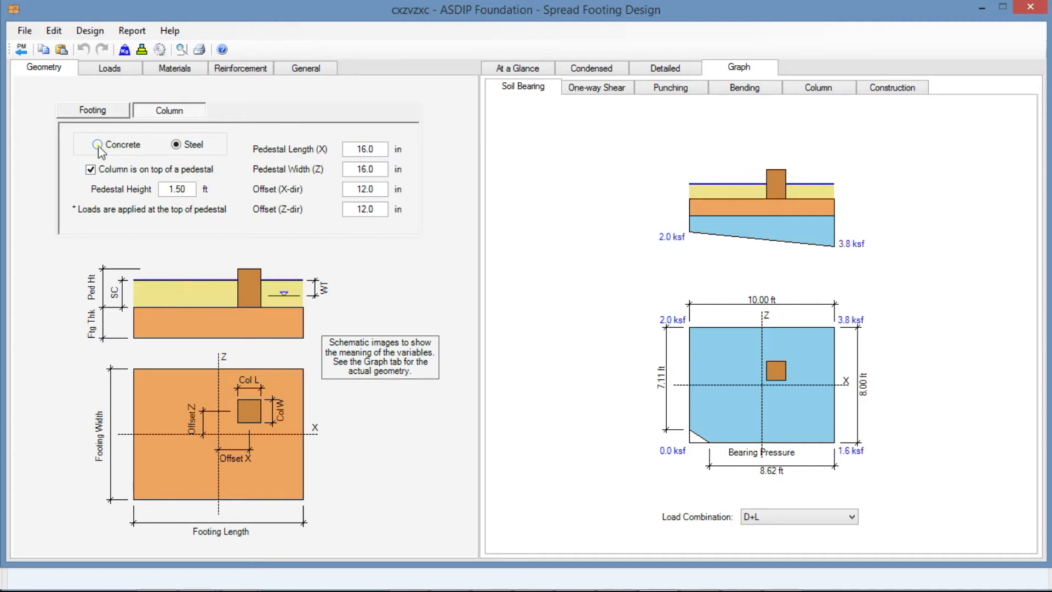
Step: Switch the column to concrete to view its inputs, then set it back to steel
click(98, 147)
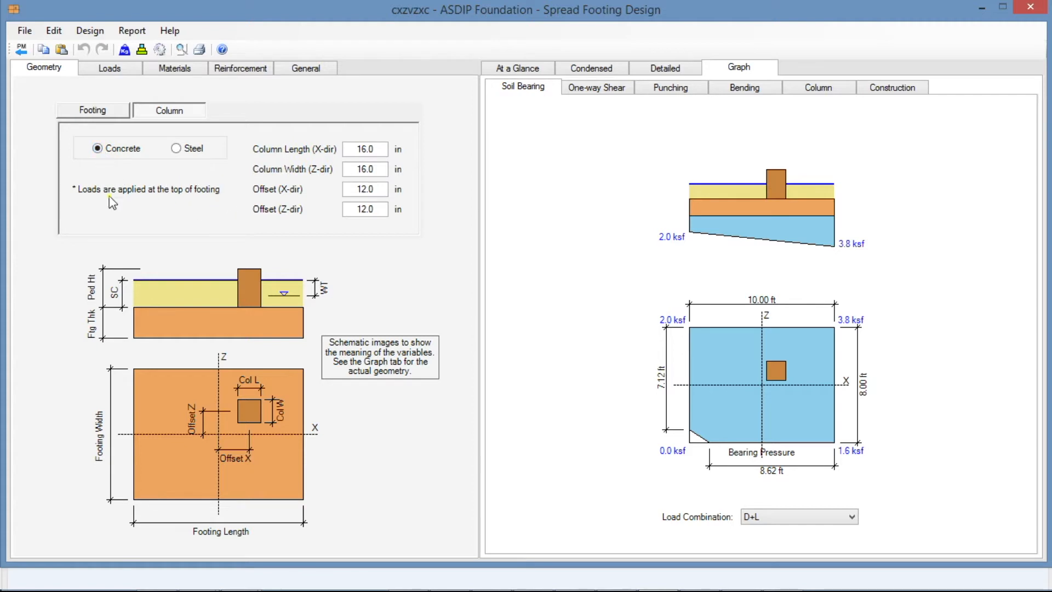
mouse_move(205, 232)
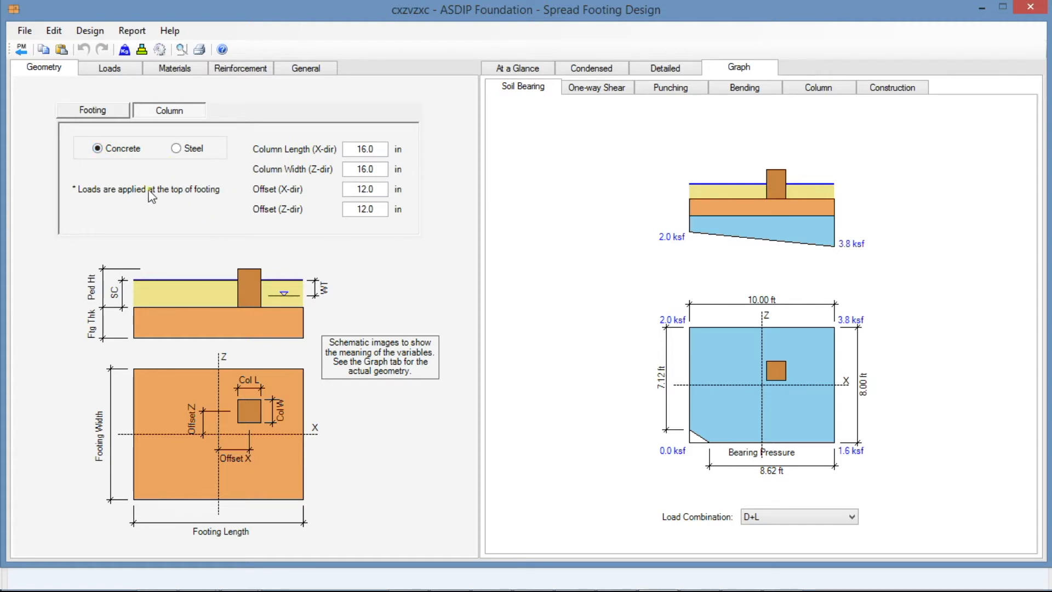
mouse_move(760, 195)
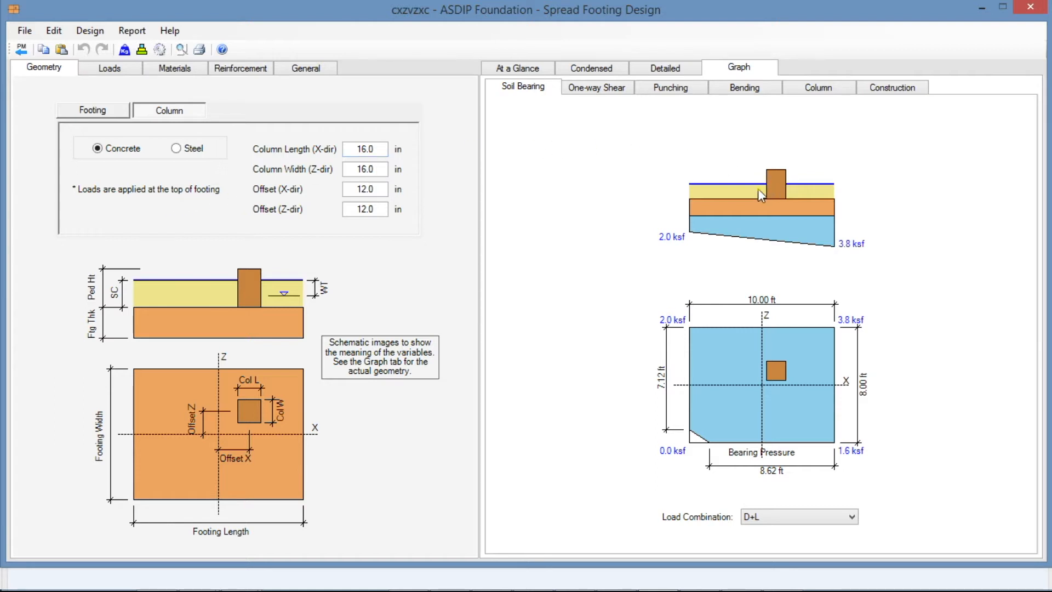
mouse_move(758, 204)
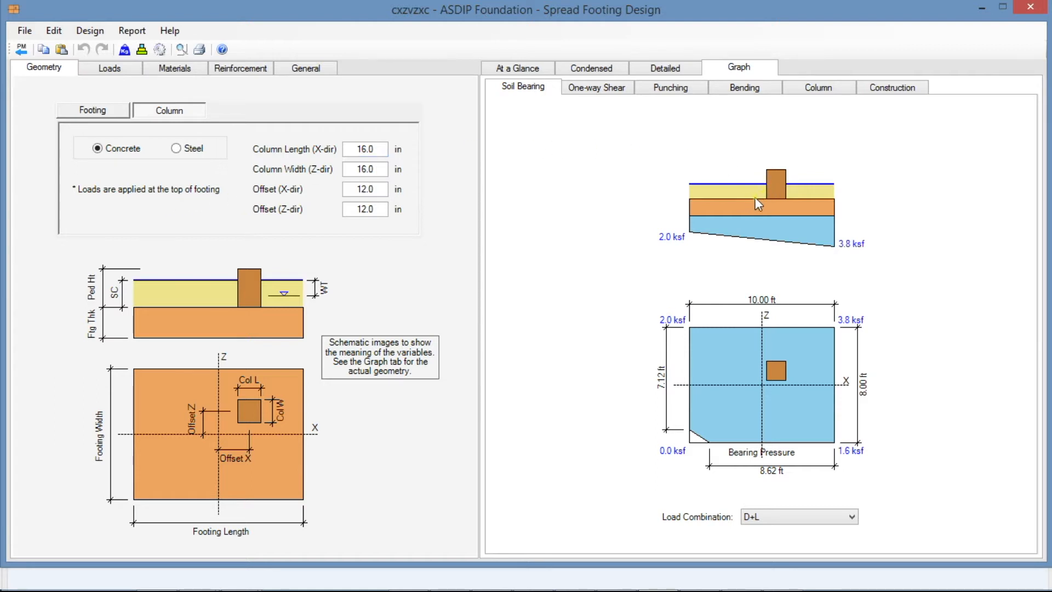
mouse_move(769, 194)
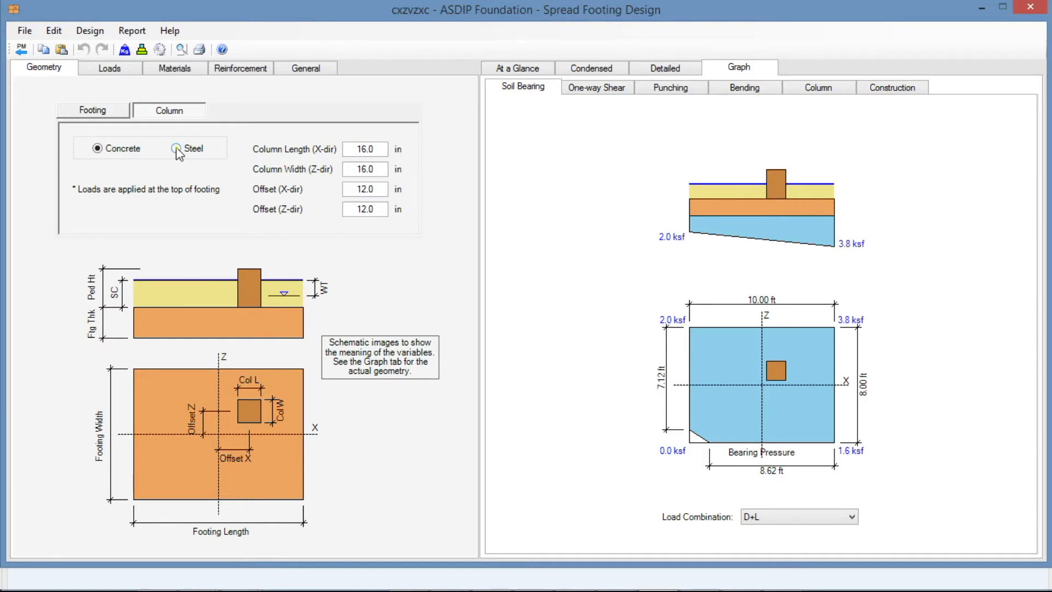
click(176, 148)
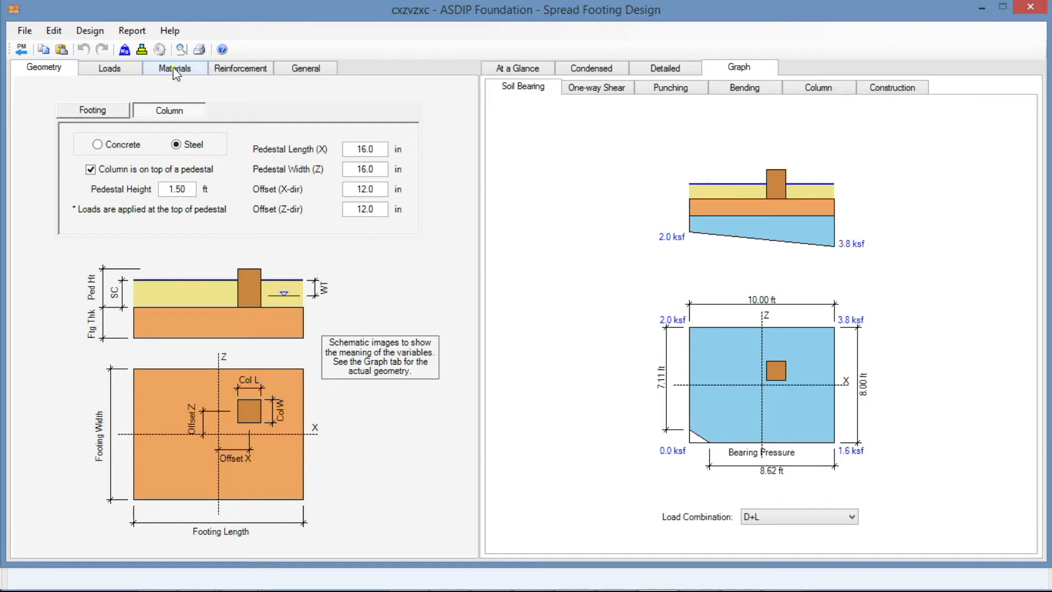
Step: Display the Materials Soil inputs: 3.0 ksf allowable, 0.45 friction, 28°, 110 pcf
click(174, 68)
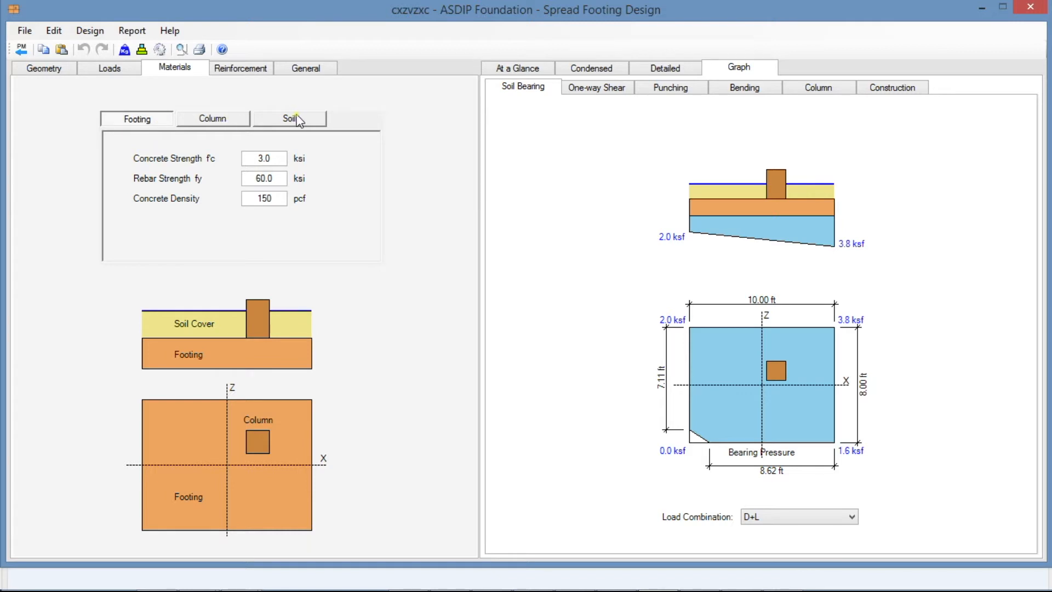
click(290, 119)
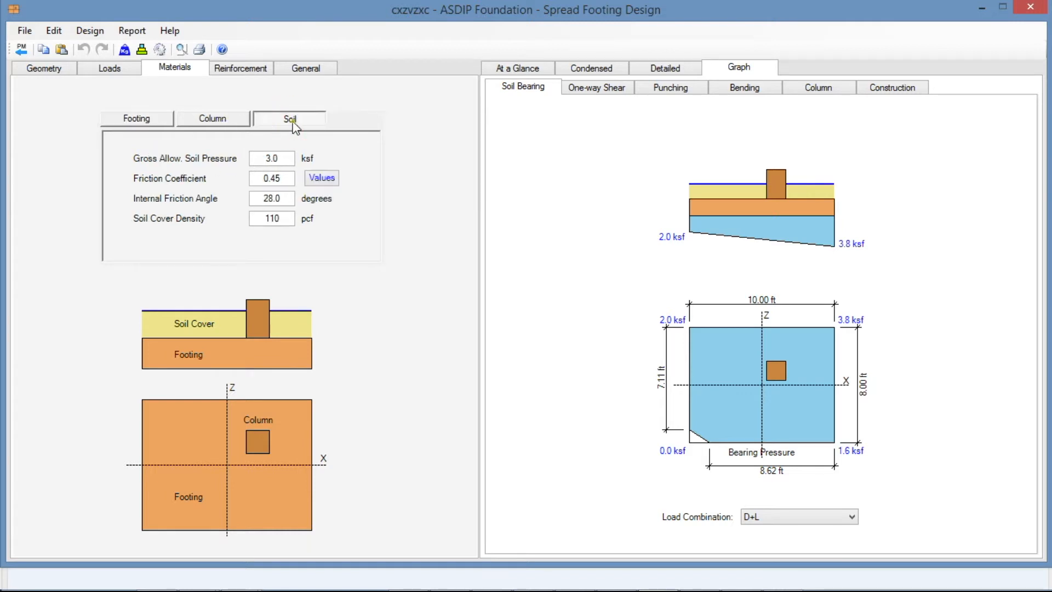
click(272, 159)
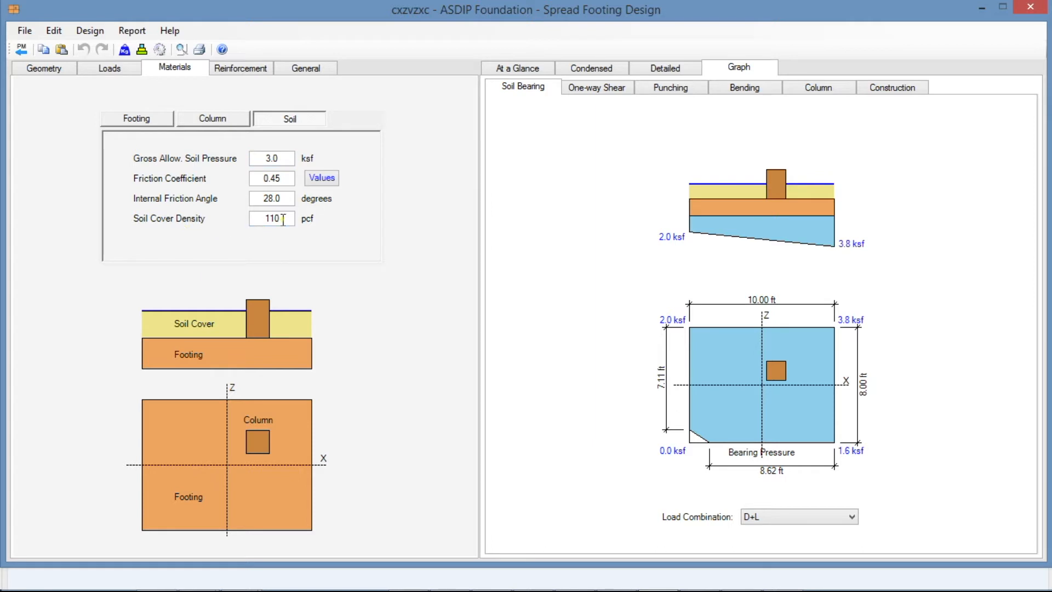
mouse_move(316, 228)
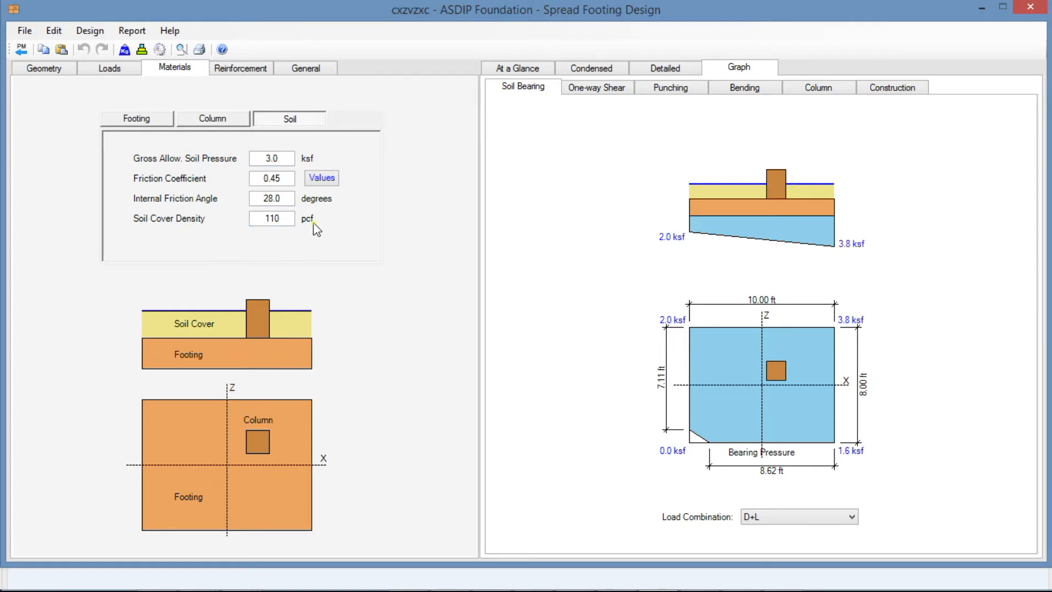
mouse_move(938, 385)
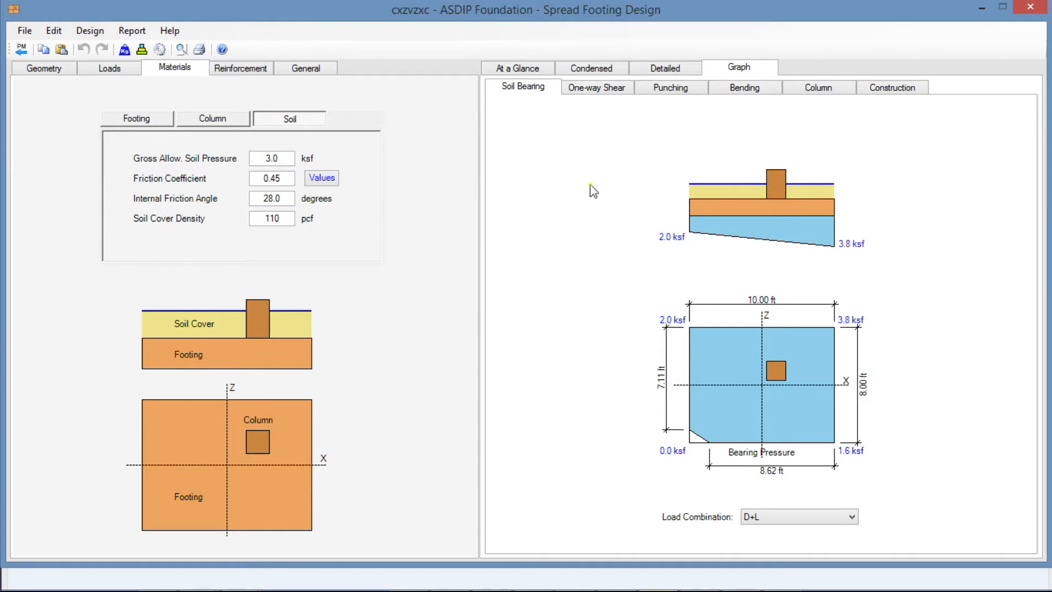
Step: Show the At a Glance summary with bearing pressure 3.8 ksf exceeding 3.0 ksf
click(517, 68)
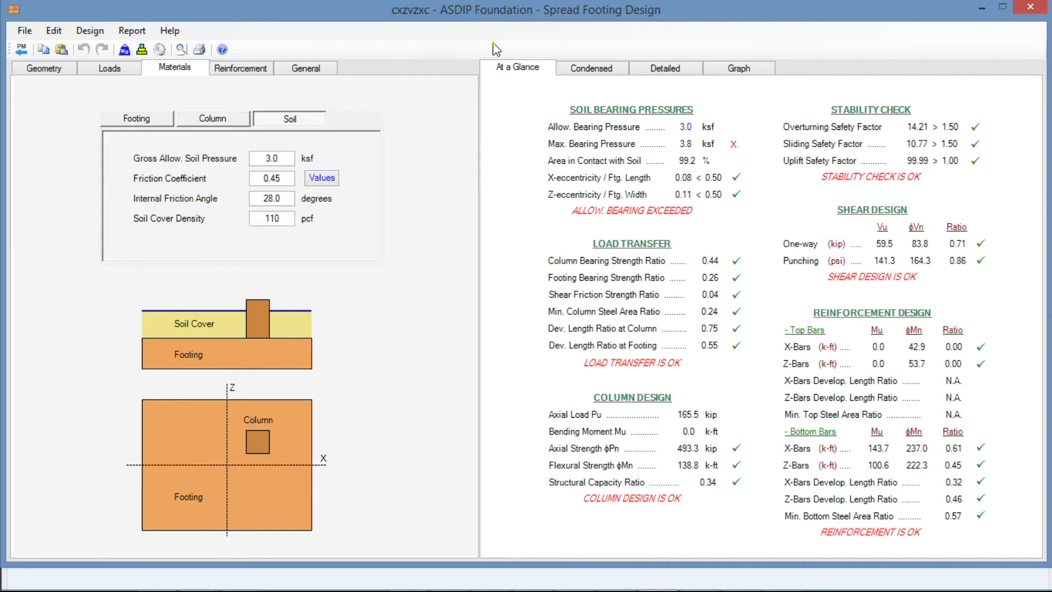
mouse_move(524, 106)
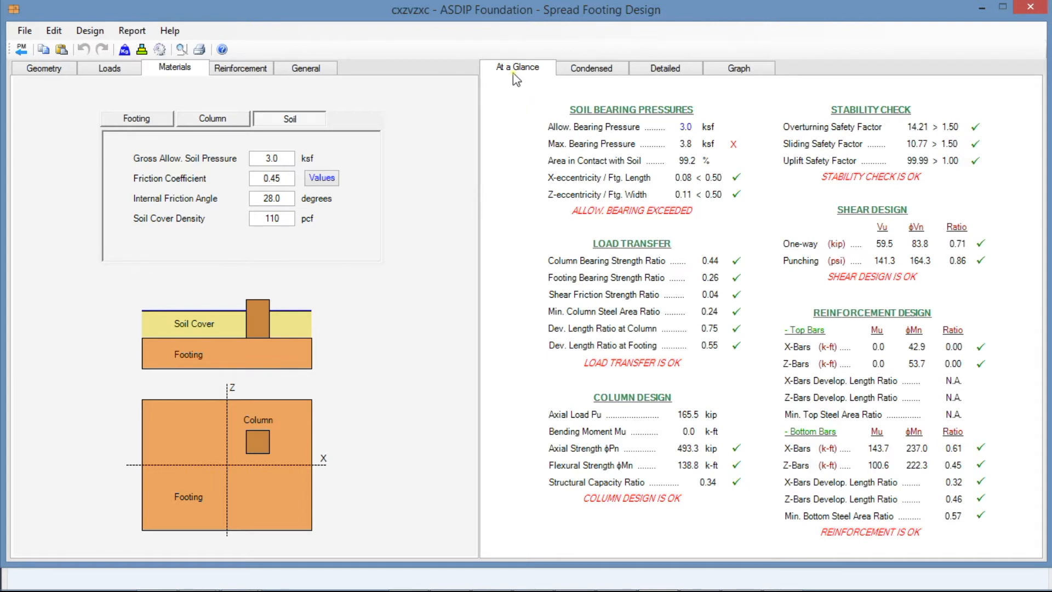
mouse_move(579, 155)
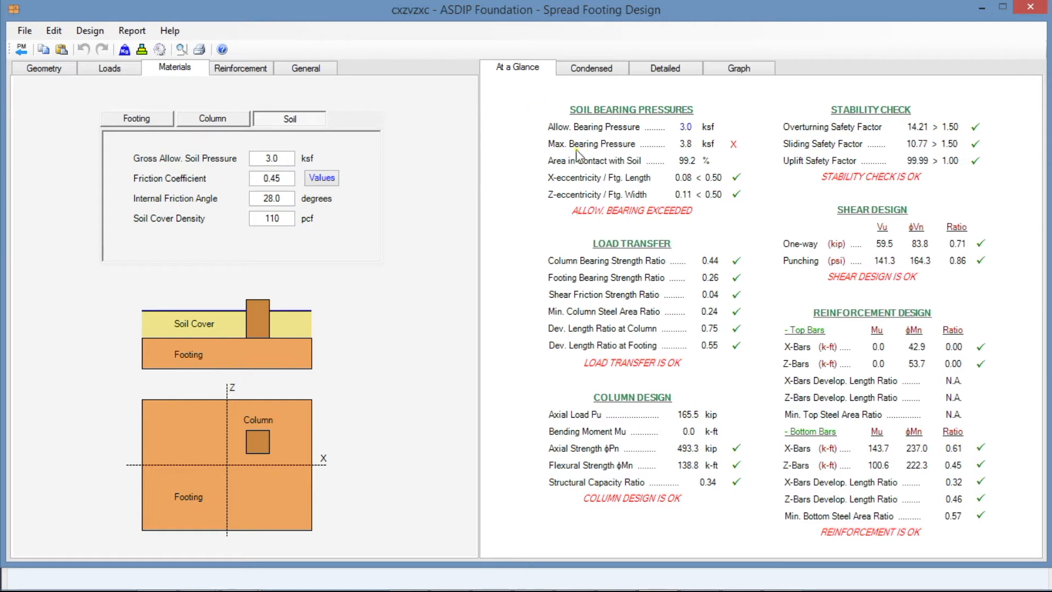
mouse_move(728, 197)
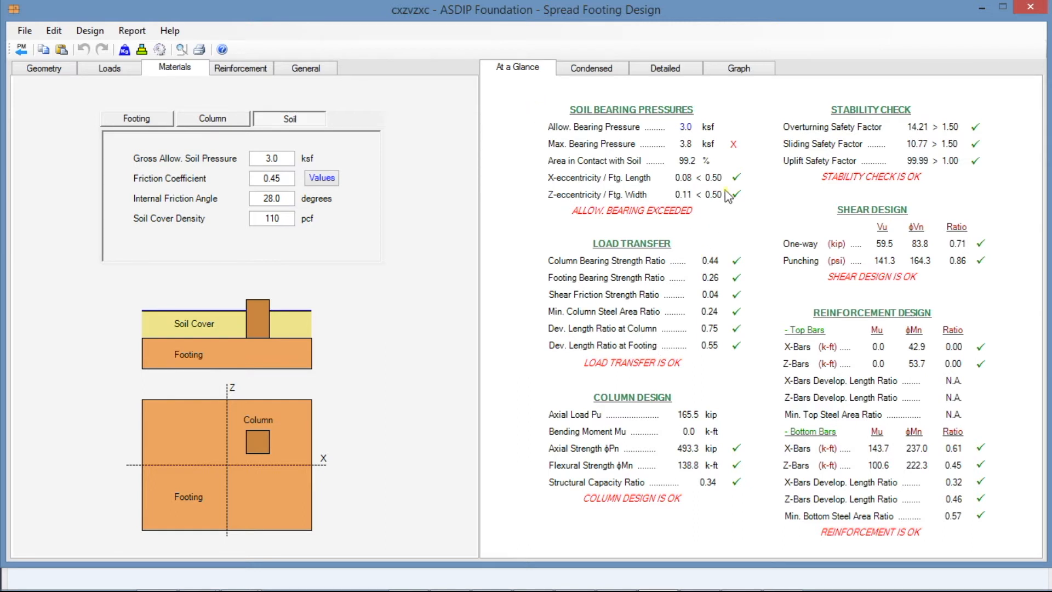
mouse_move(715, 355)
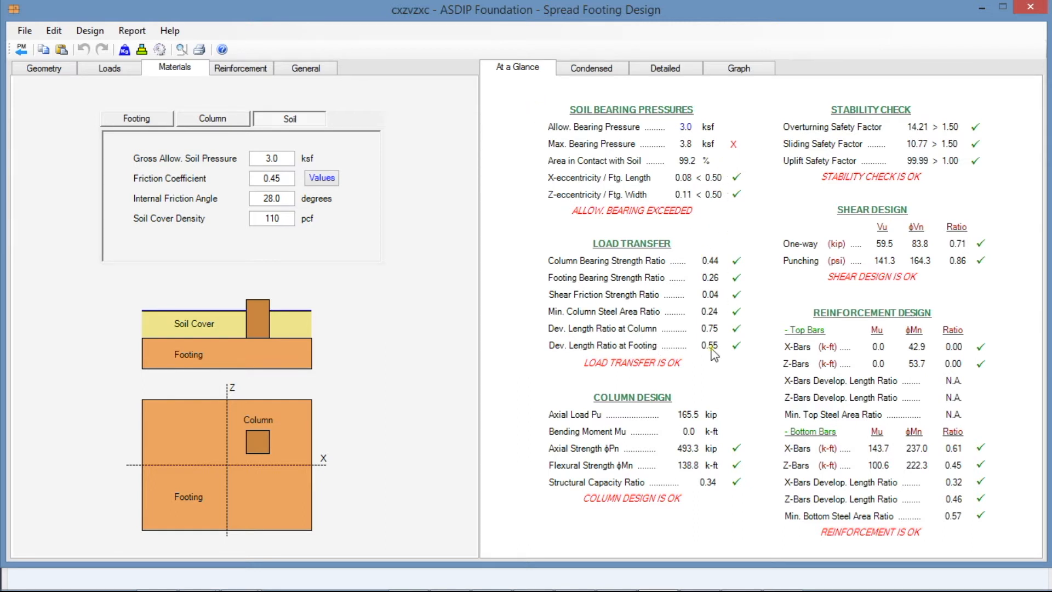
mouse_move(944, 161)
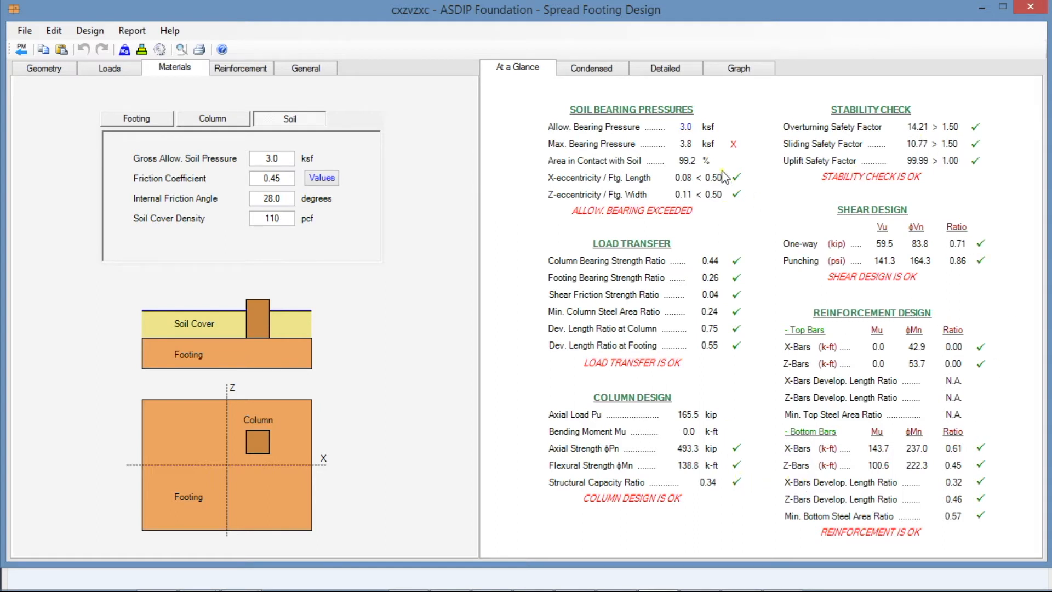
mouse_move(551, 145)
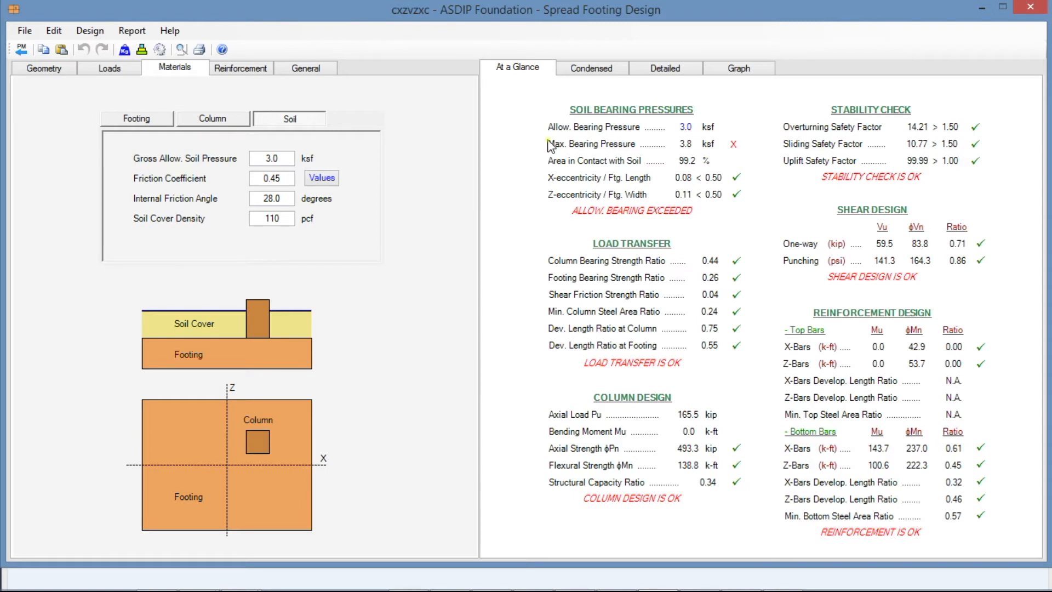
mouse_move(643, 154)
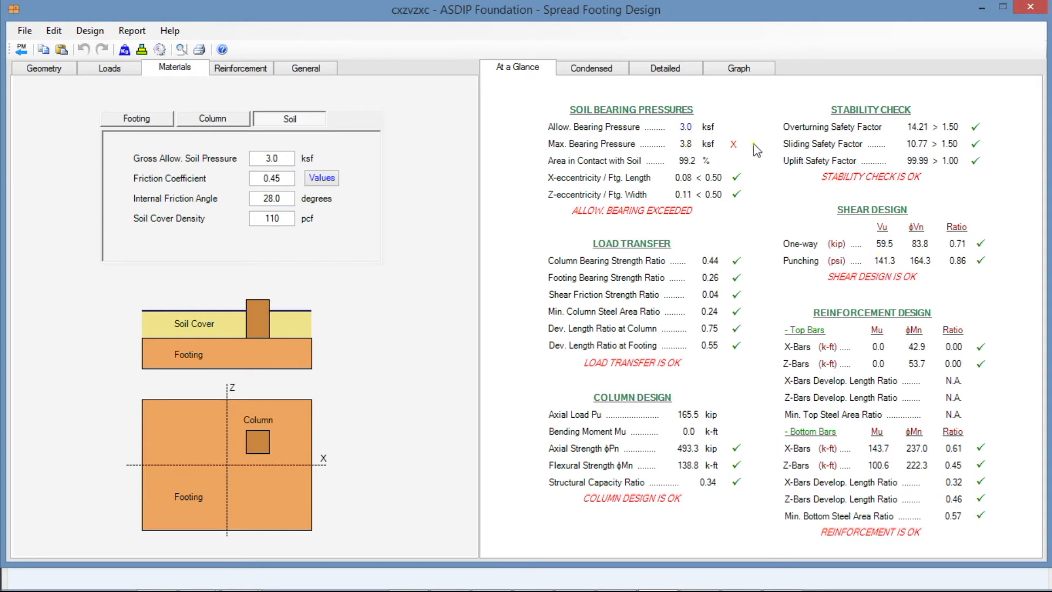
mouse_move(743, 201)
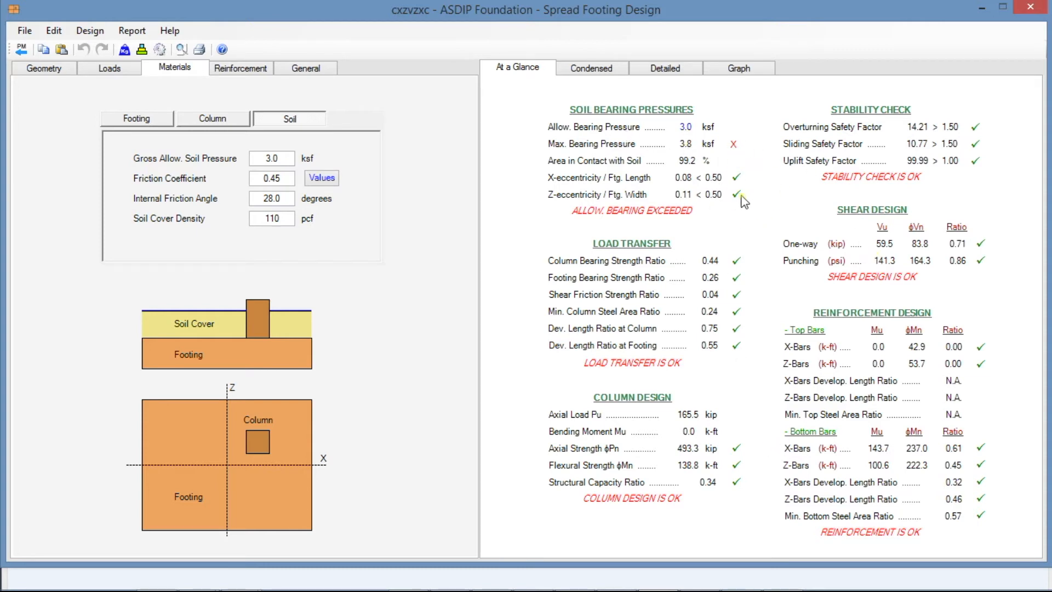
mouse_move(732, 168)
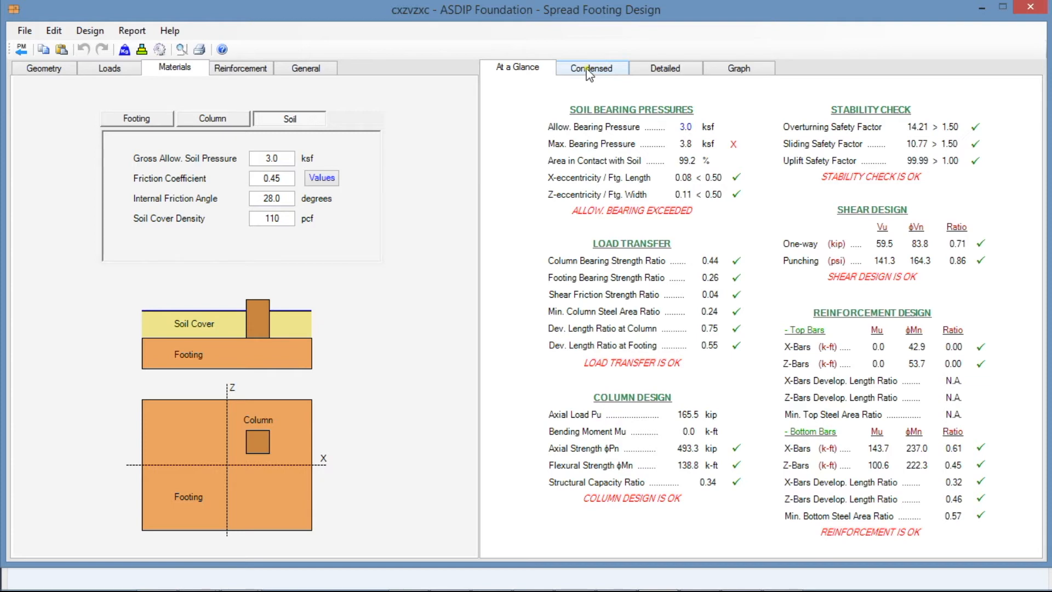
click(590, 68)
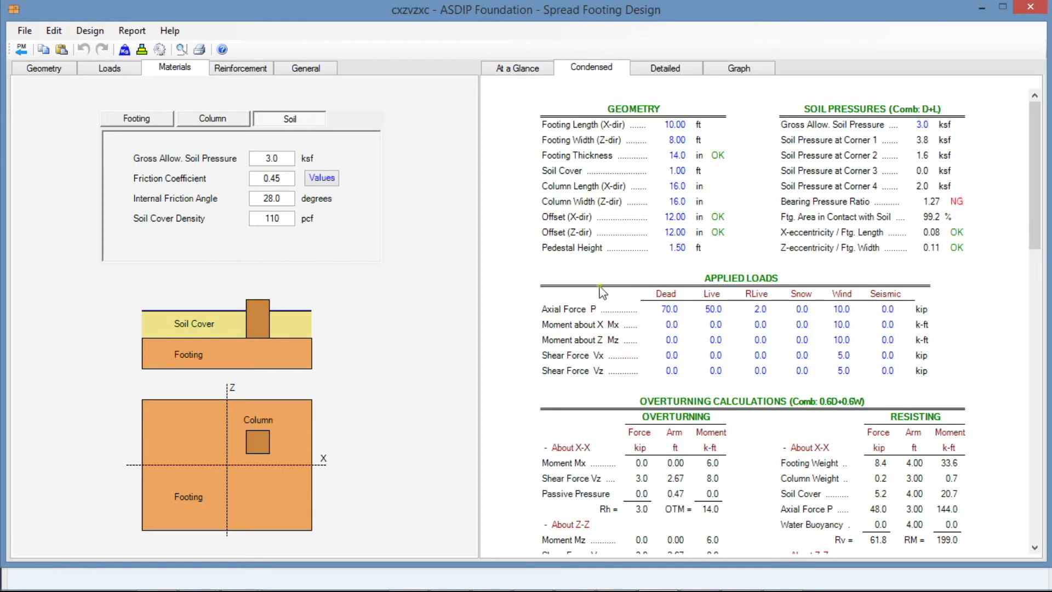
scroll(down, 3)
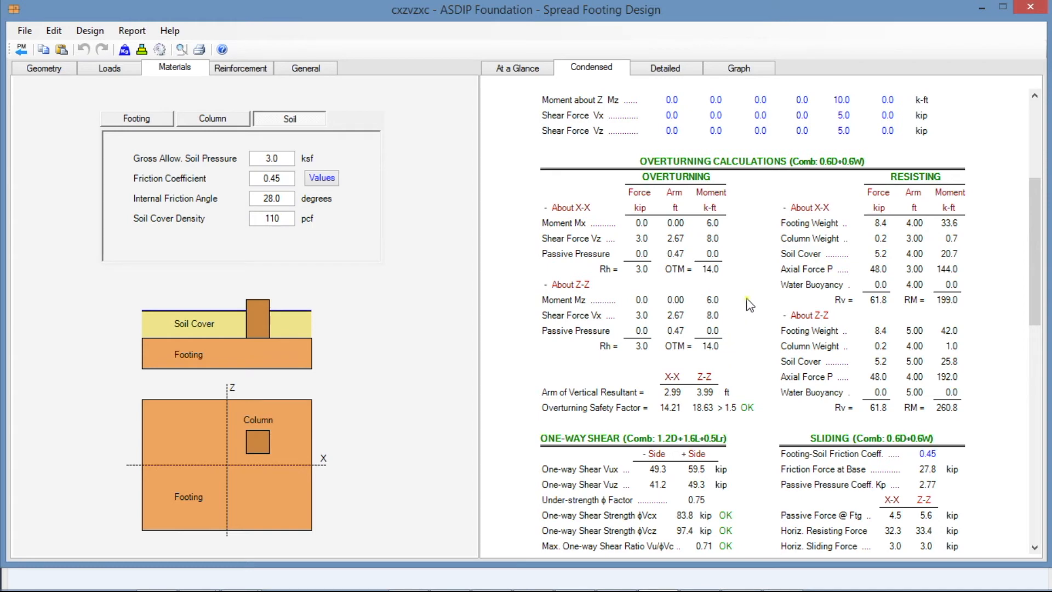
mouse_move(744, 172)
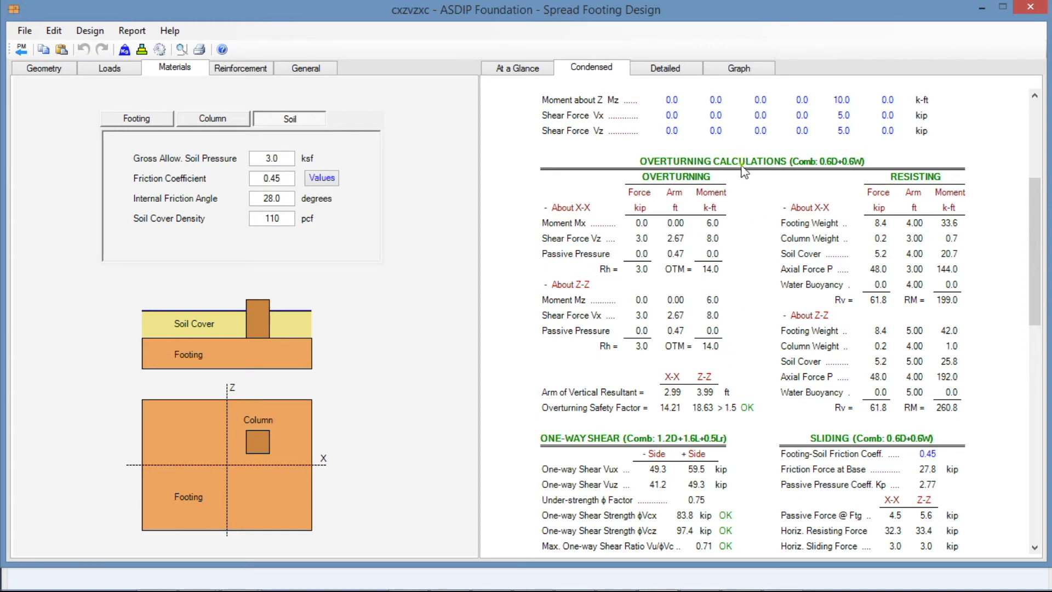
mouse_move(810, 167)
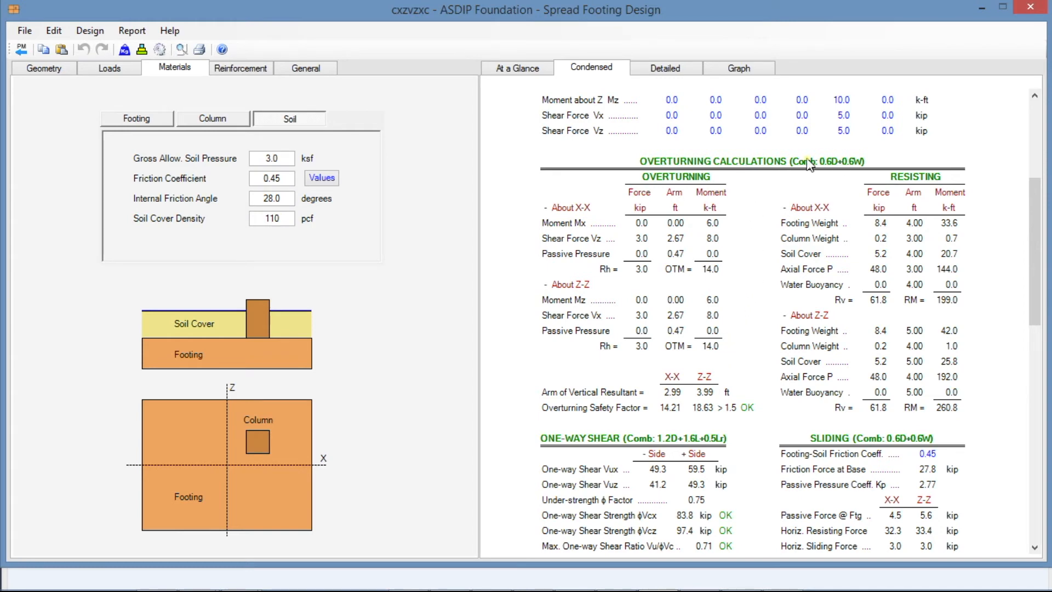
scroll(down, 3)
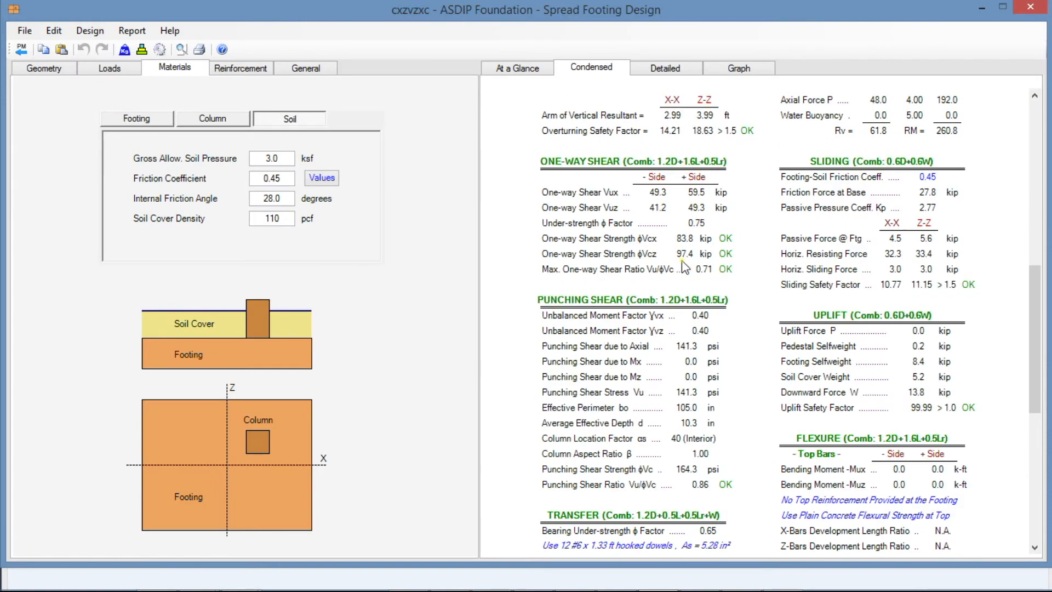
scroll(down, 3)
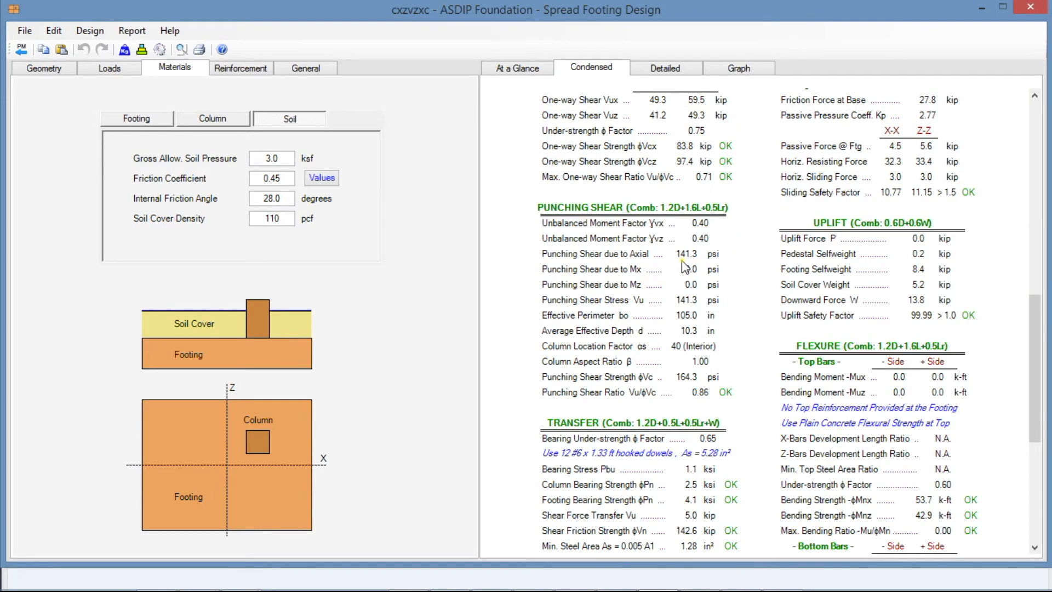
scroll(down, 3)
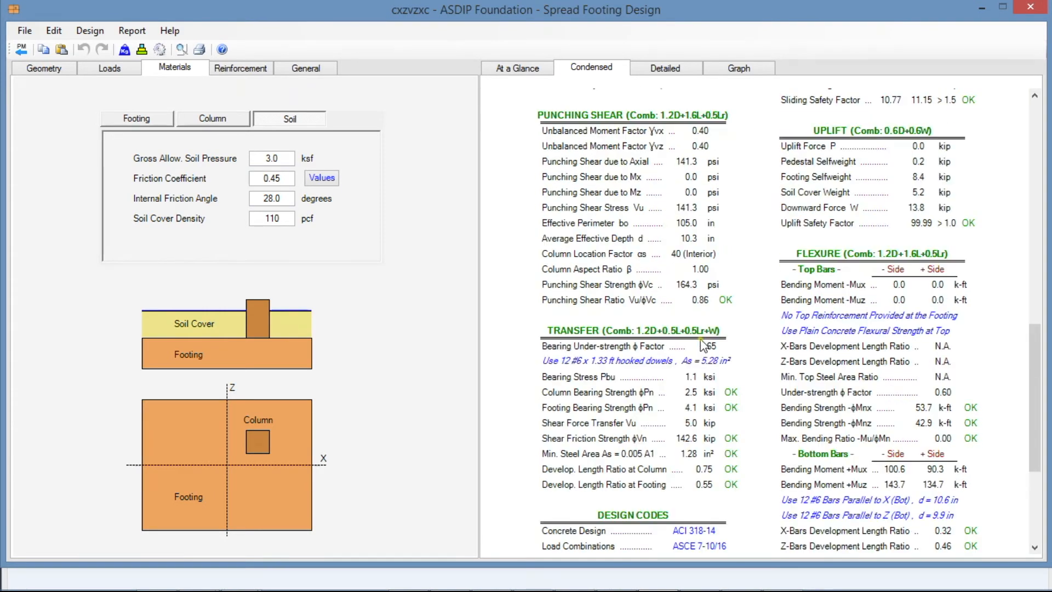
scroll(down, 3)
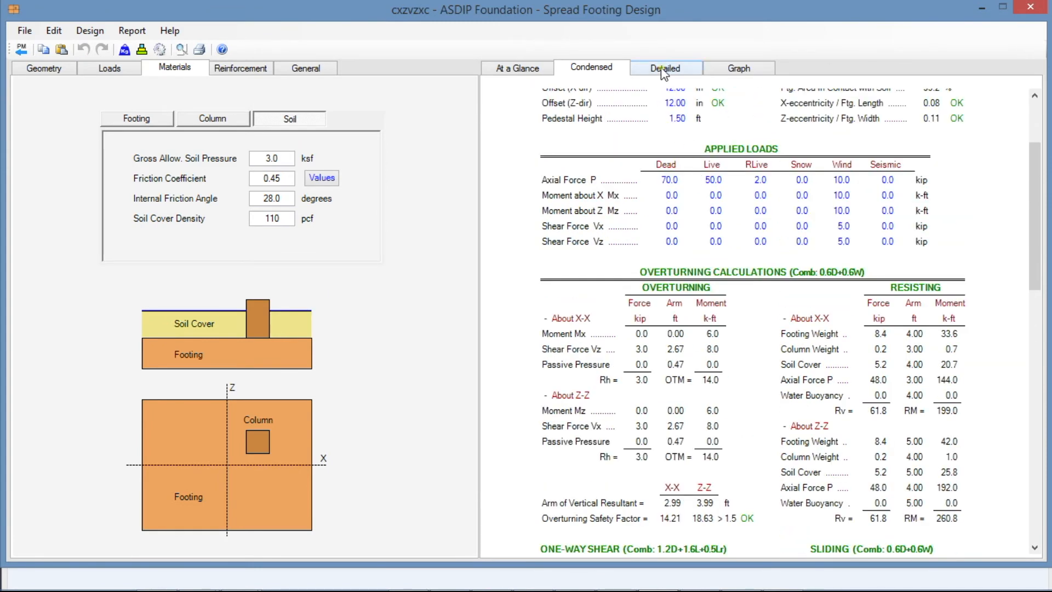
Step: Scroll through the Detailed report's overturning, sliding, flexure, transfer and column calculations
click(664, 68)
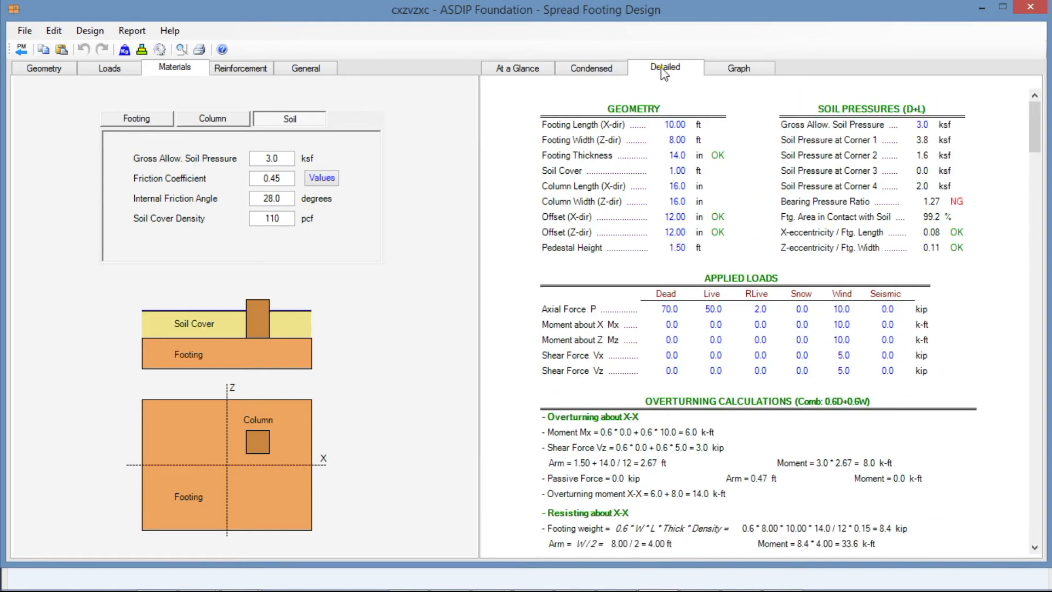
scroll(down, 3)
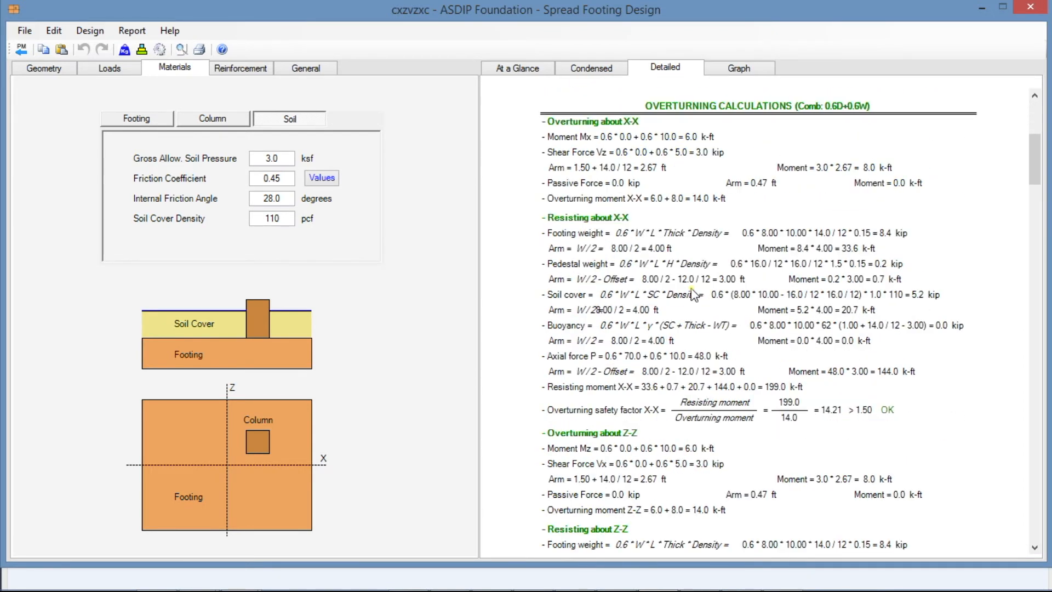
scroll(down, 3)
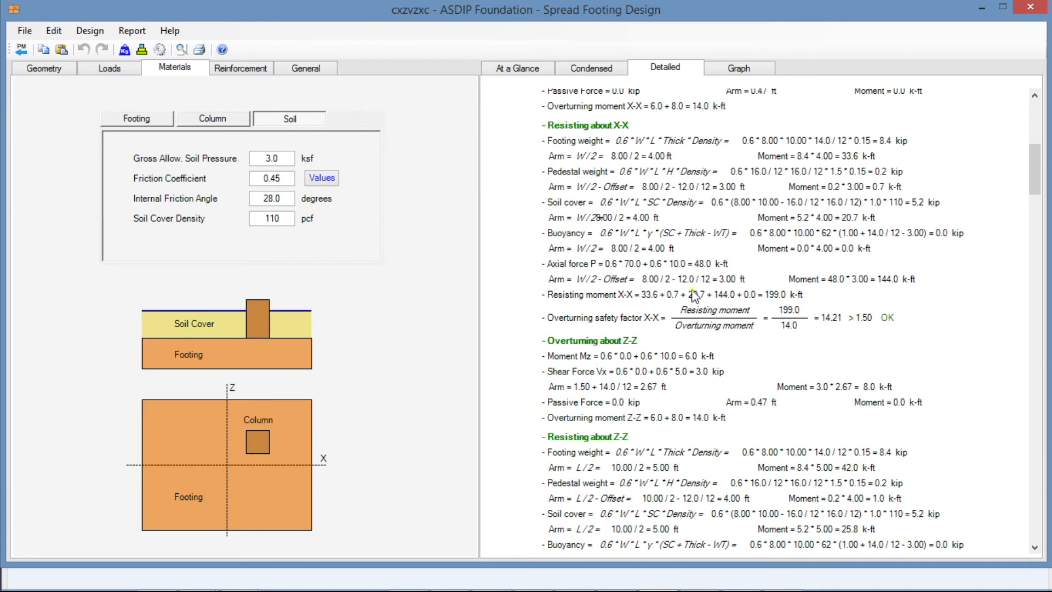
scroll(down, 3)
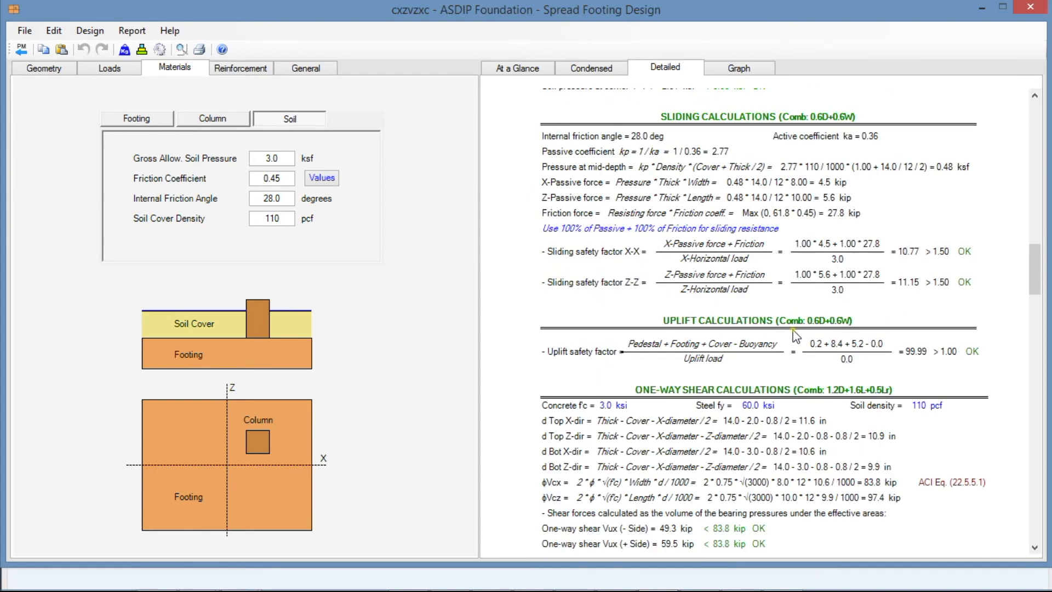
scroll(down, 3)
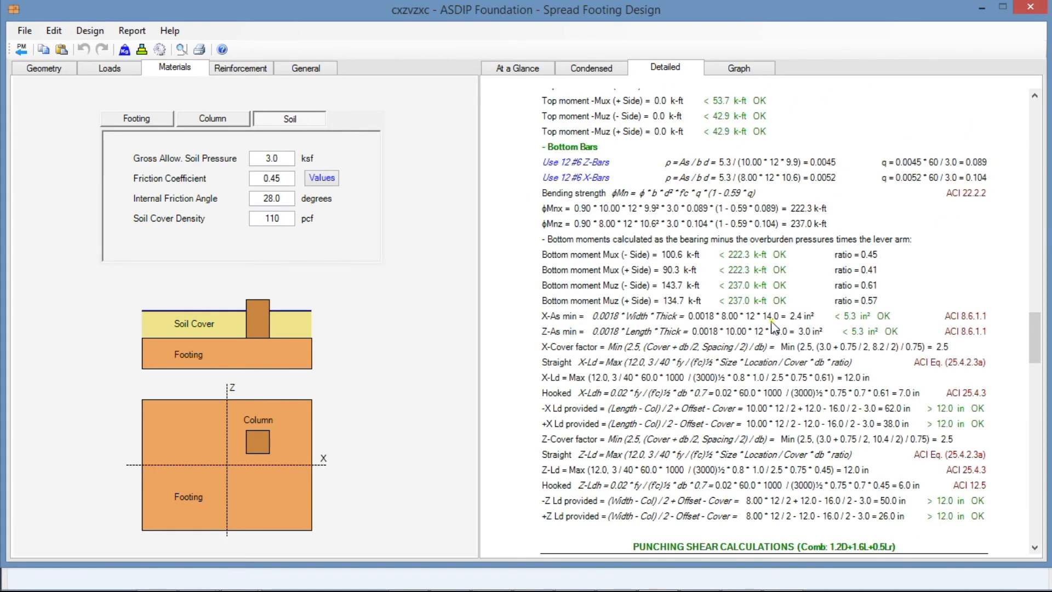
scroll(down, 3)
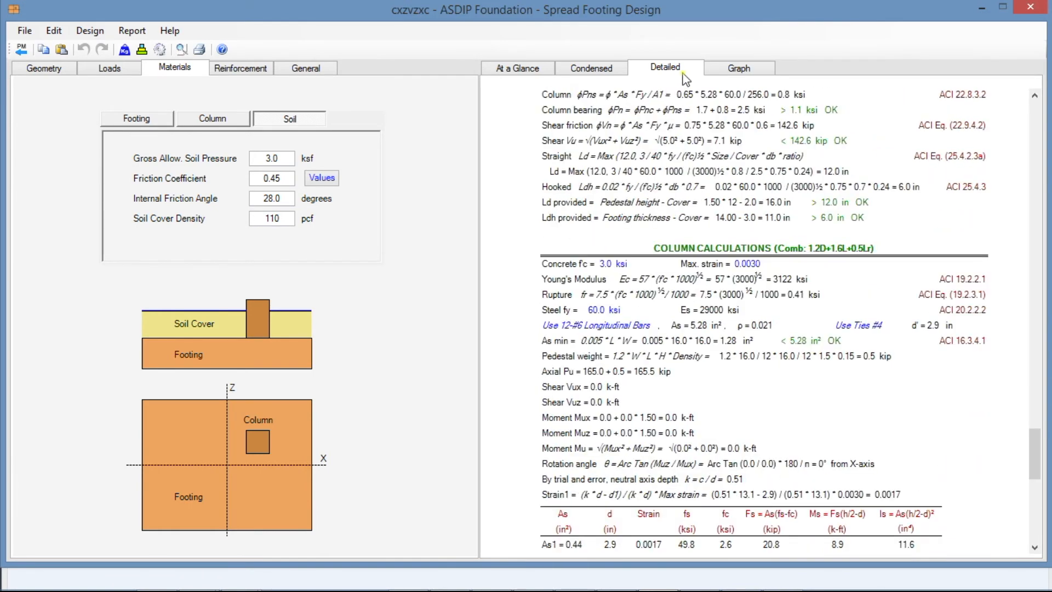
Step: Show the D+L soil bearing graph (0.0–3.8 ksf) and list the load combinations
click(738, 68)
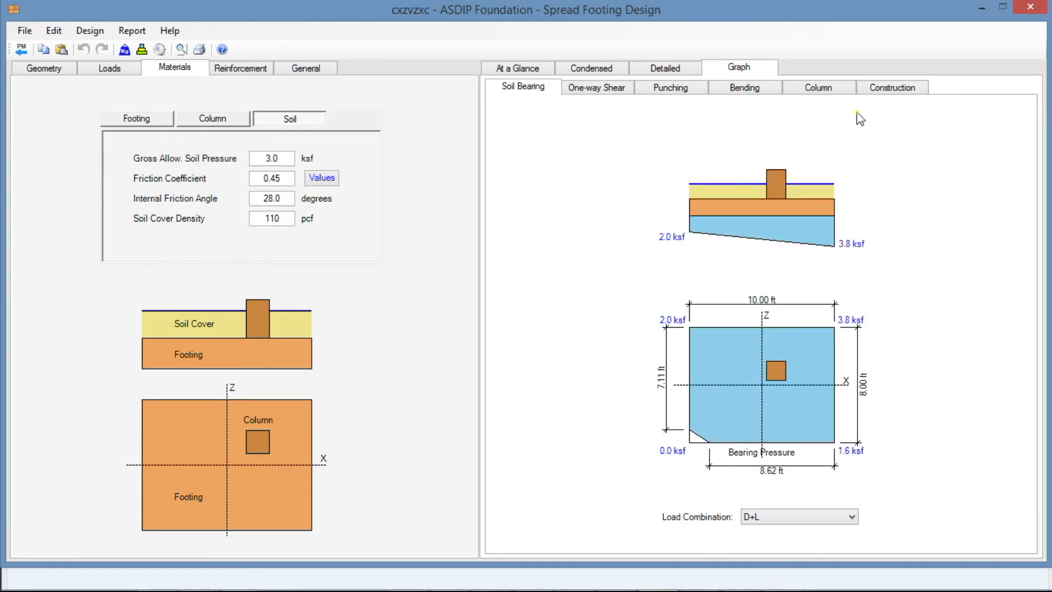
mouse_move(872, 112)
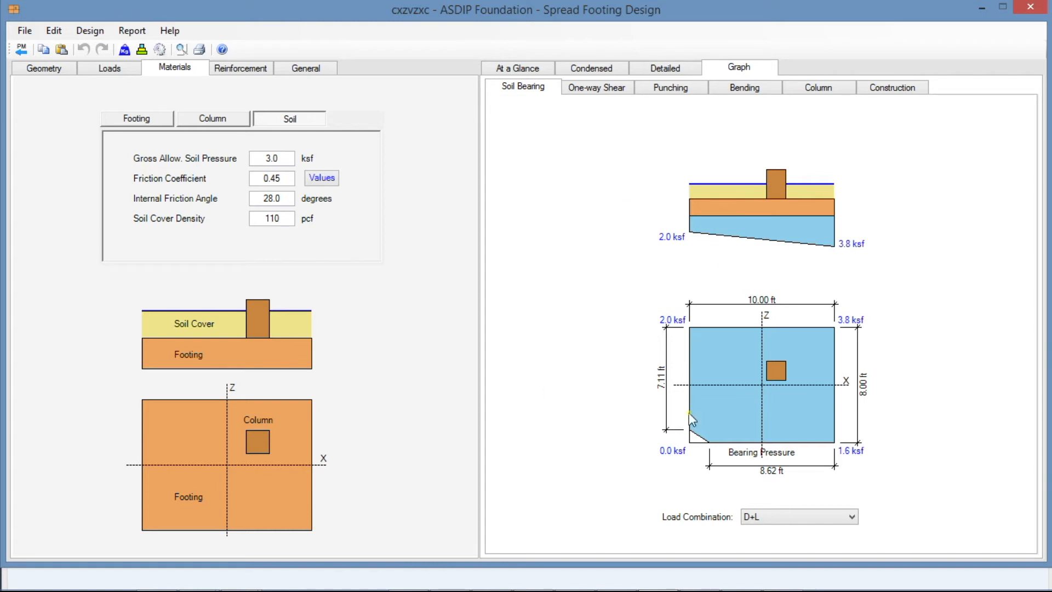
mouse_move(839, 471)
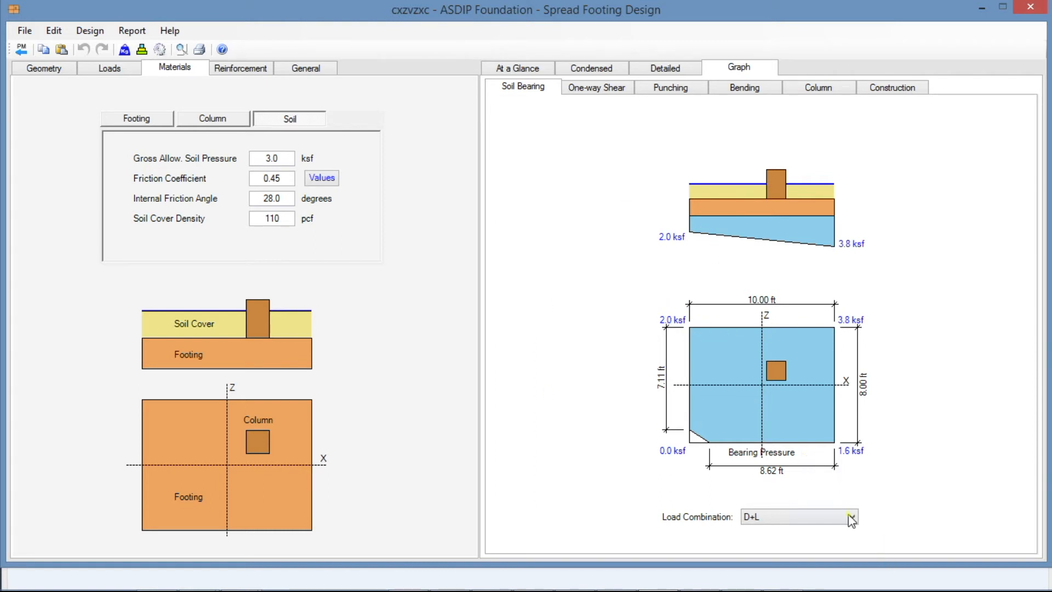
click(852, 516)
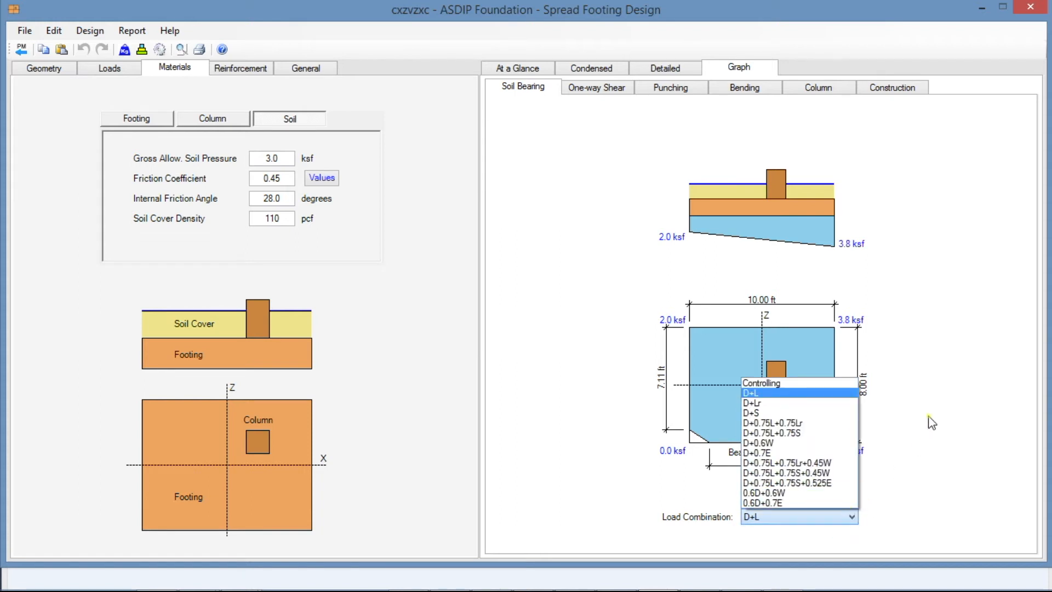
Step: Step through the one-way shear, punching, bending and column graphs, ending on Construction drawings
click(596, 87)
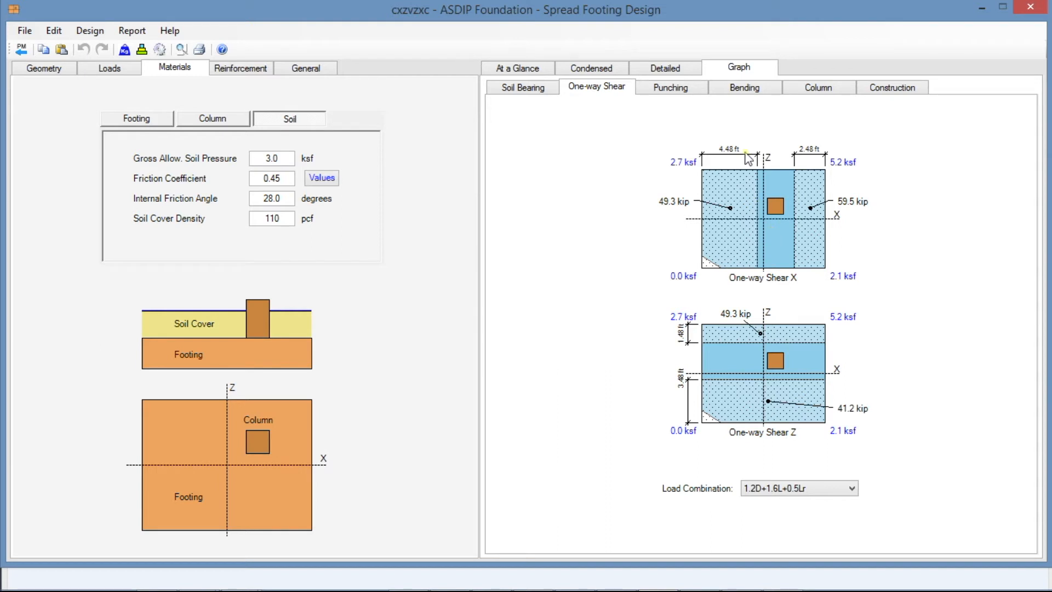
mouse_move(794, 208)
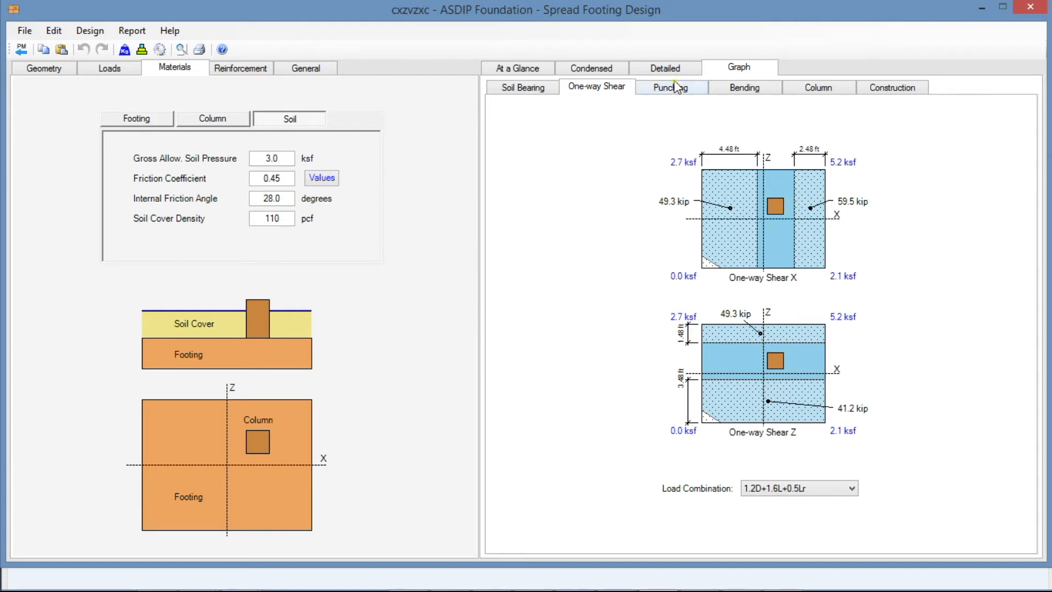
click(669, 86)
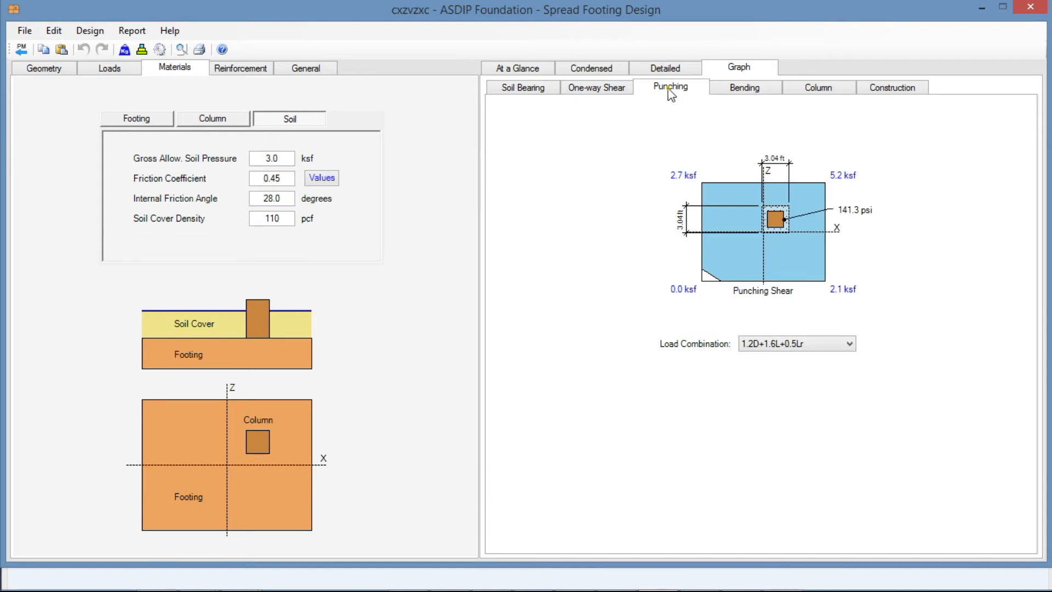
mouse_move(763, 264)
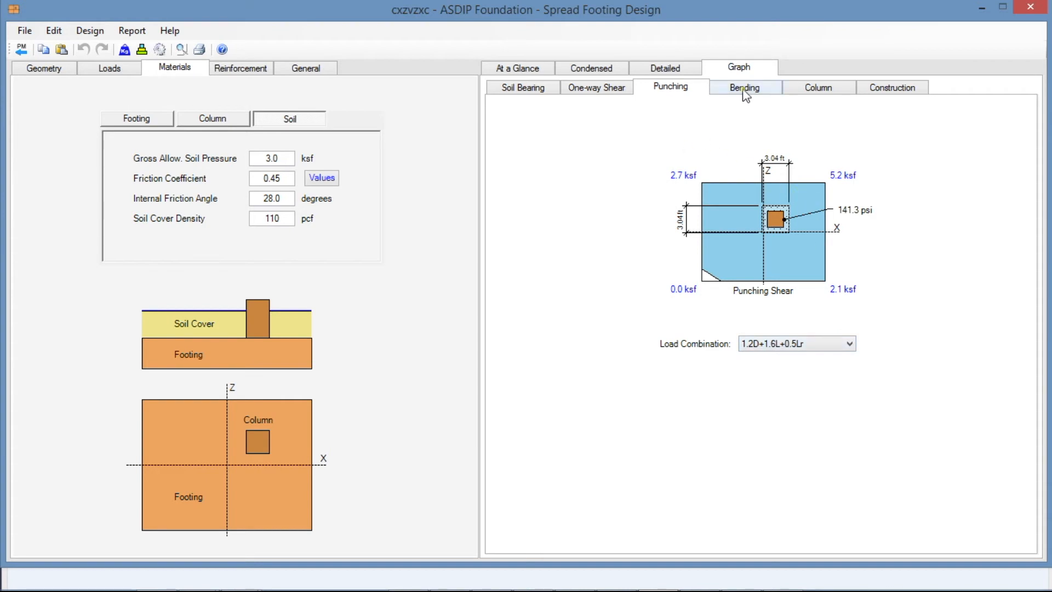
click(744, 87)
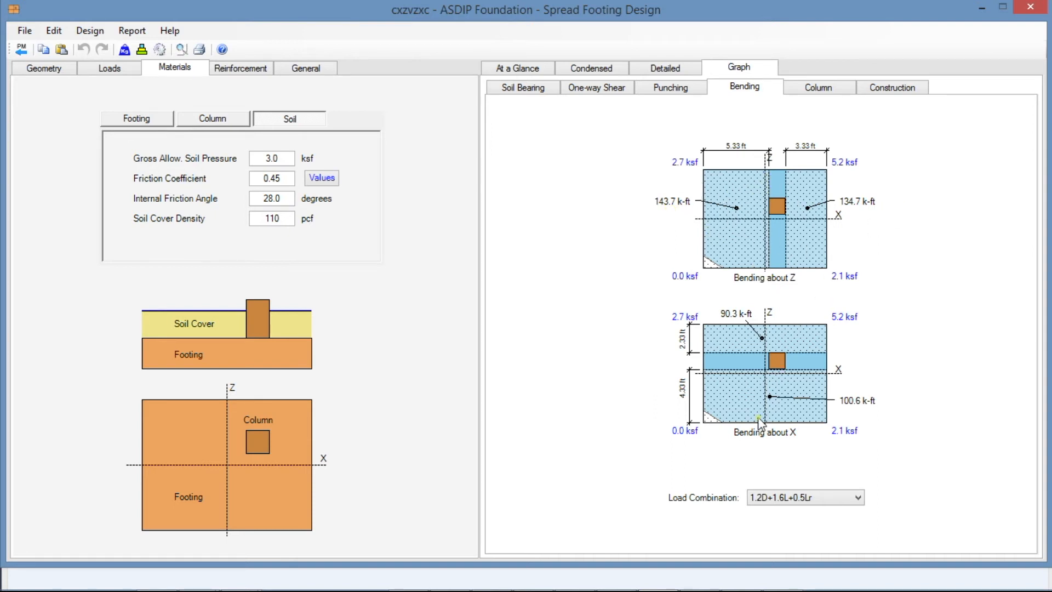
click(817, 86)
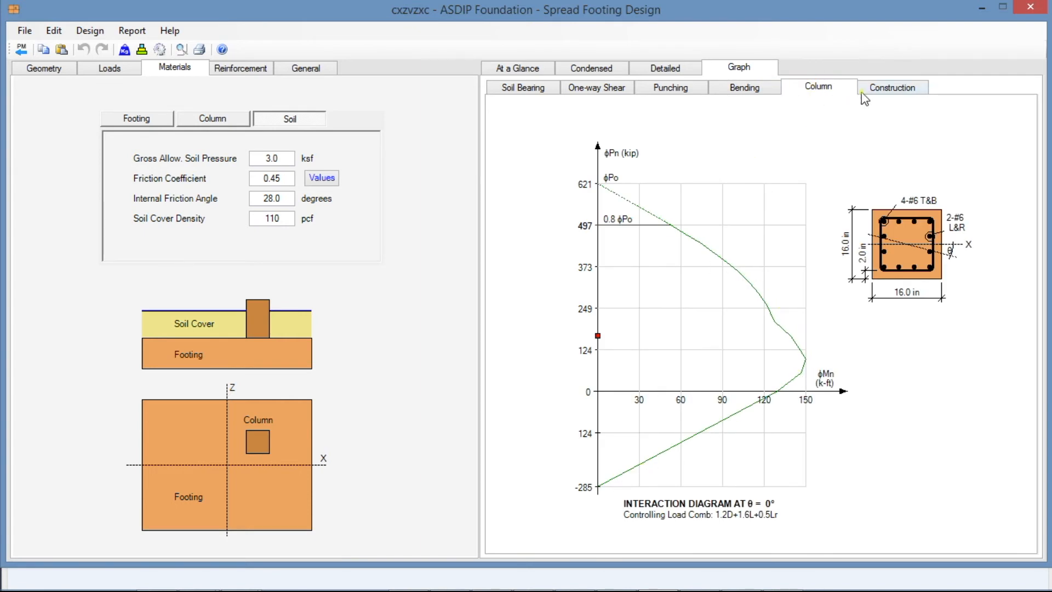
click(892, 87)
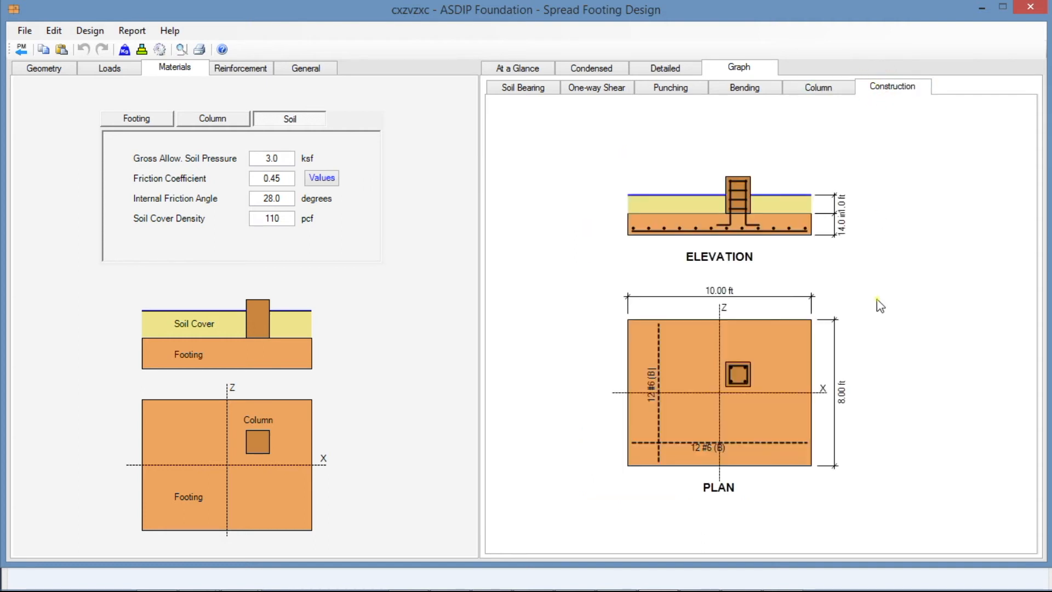
mouse_move(697, 270)
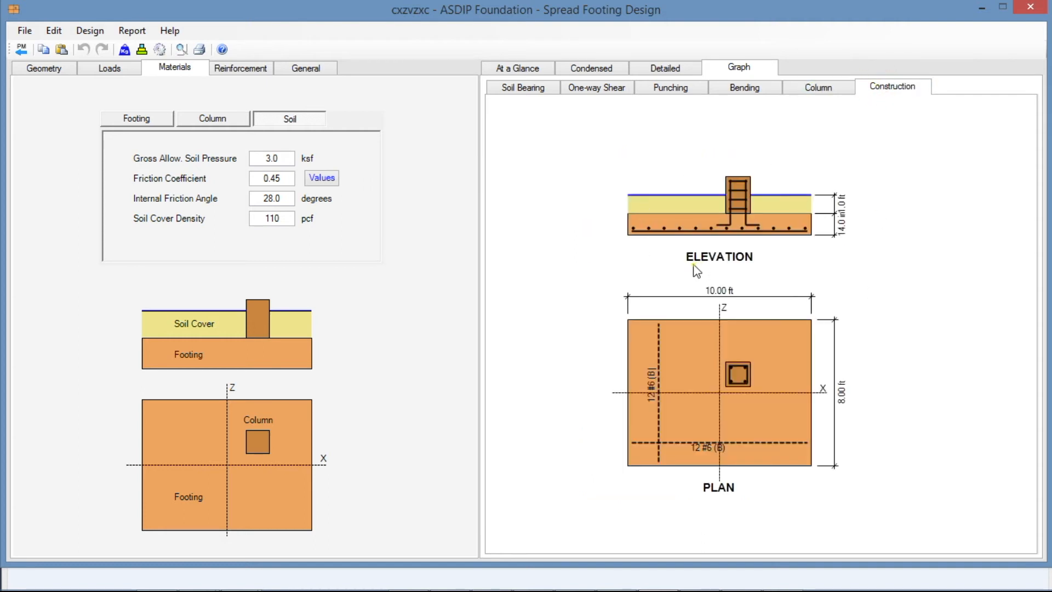
mouse_move(648, 395)
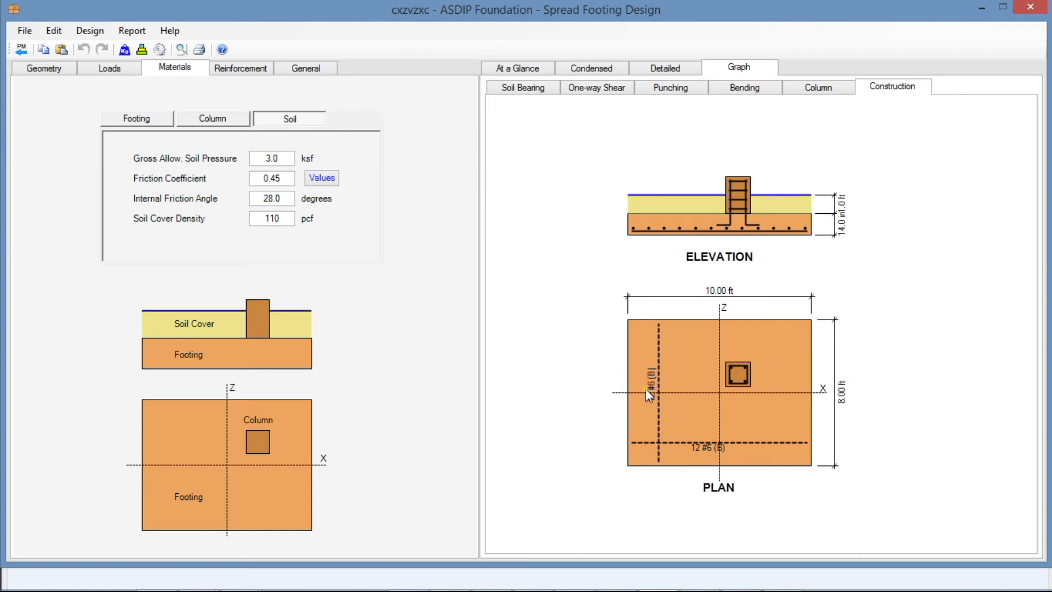
mouse_move(766, 327)
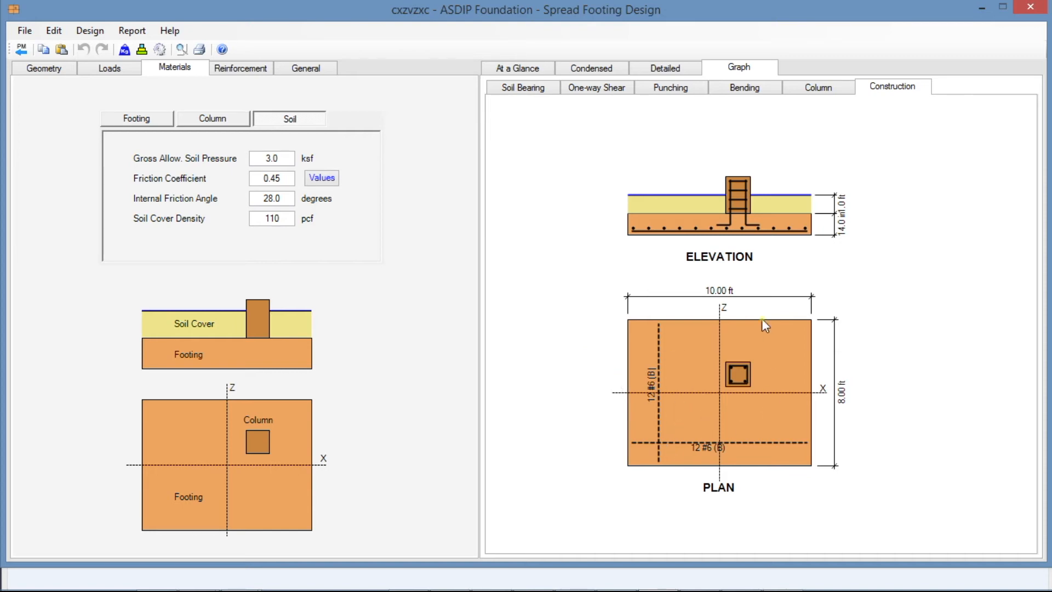
Step: Return to the At a Glance summary showing allowable bearing exceeded
click(517, 67)
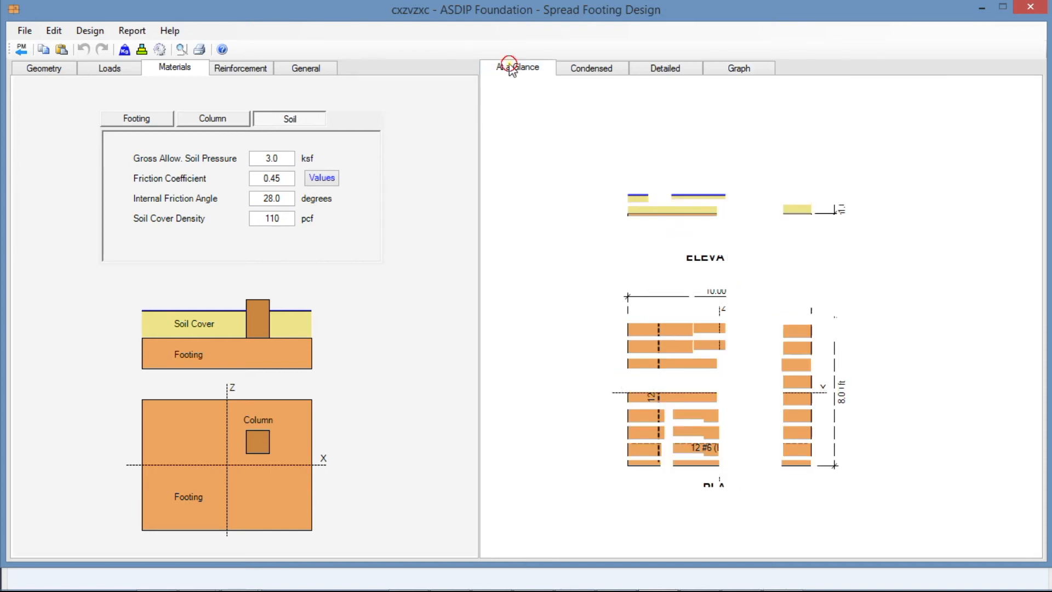
click(517, 68)
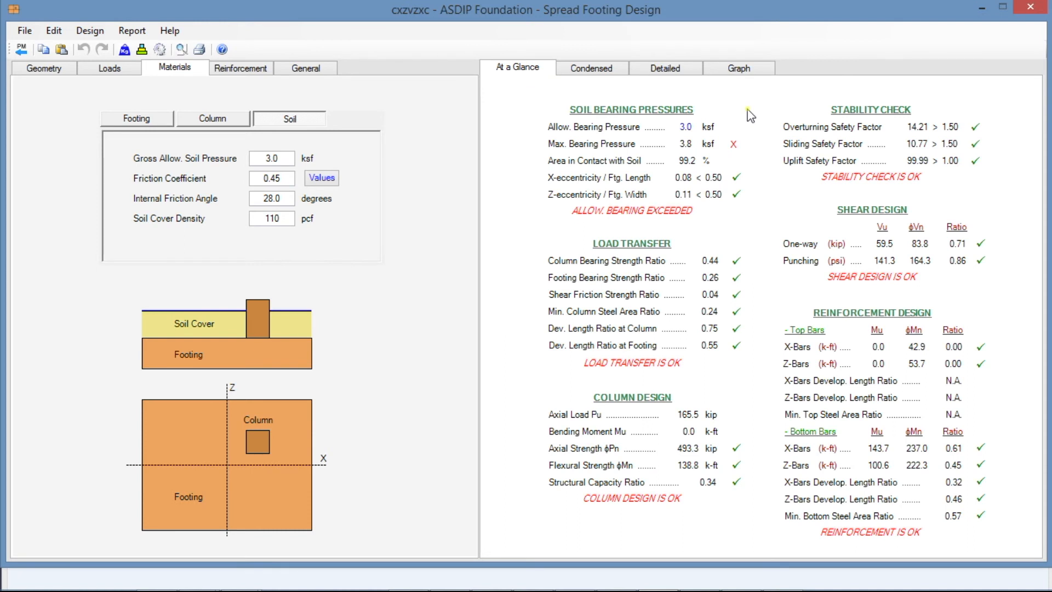
mouse_move(703, 114)
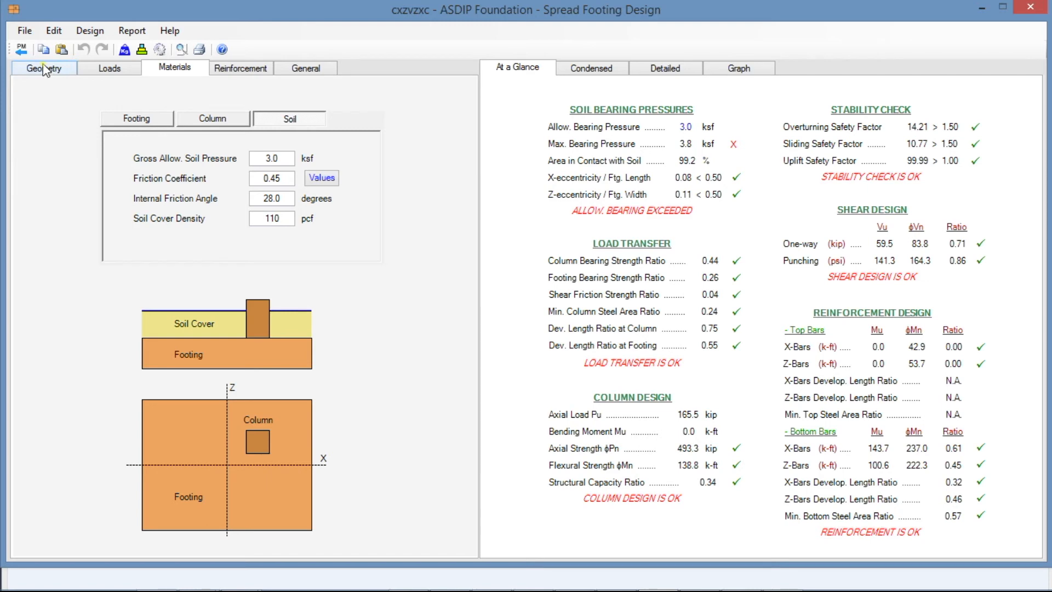
Step: Resize the footing to 10×10 ft, dropping bearing to 2.9 ksf, and view reinforcement inputs
click(44, 68)
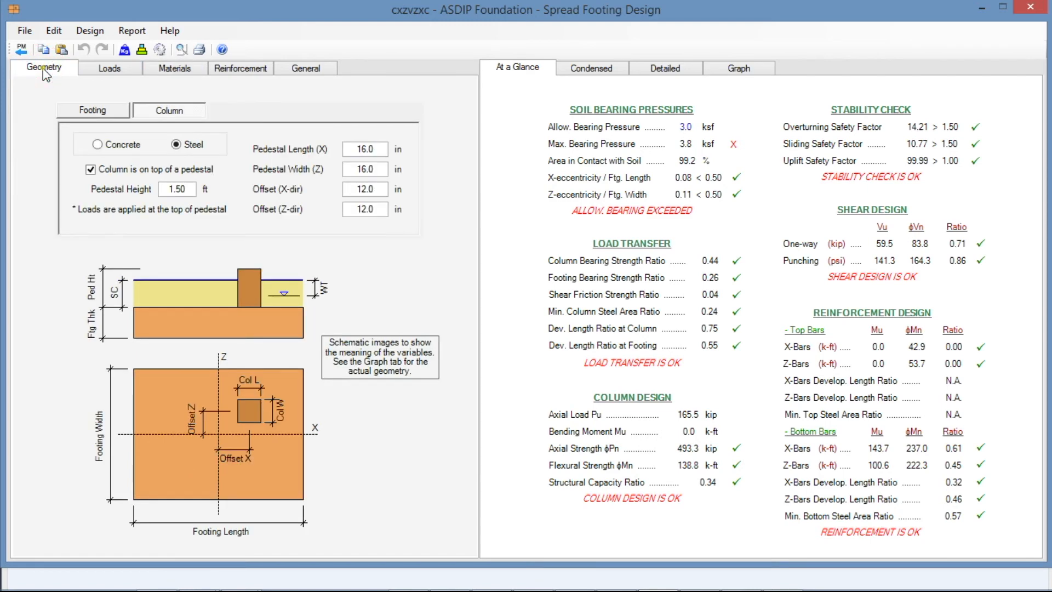
click(93, 110)
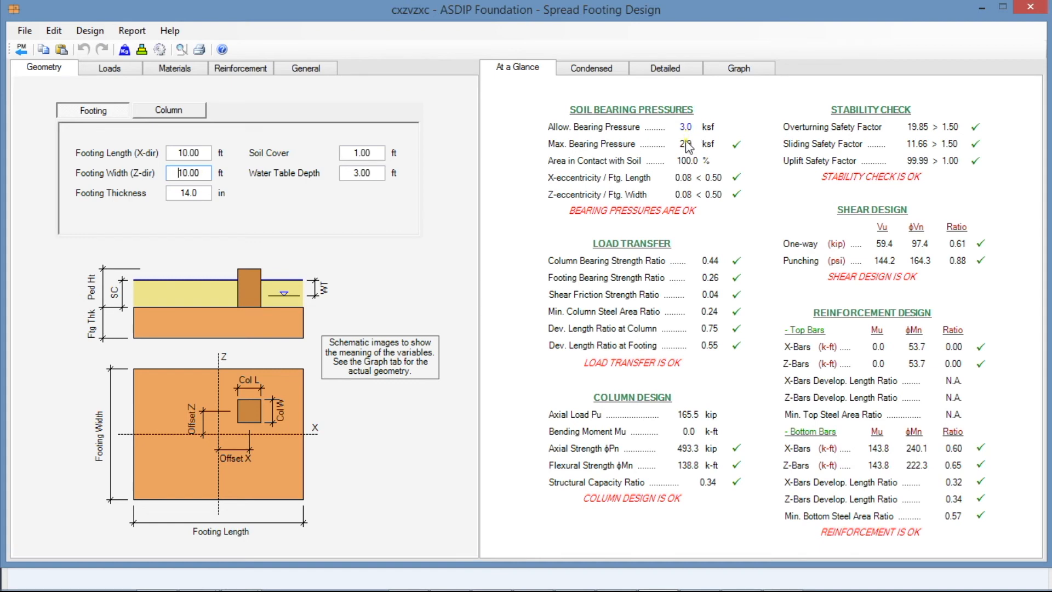
click(240, 67)
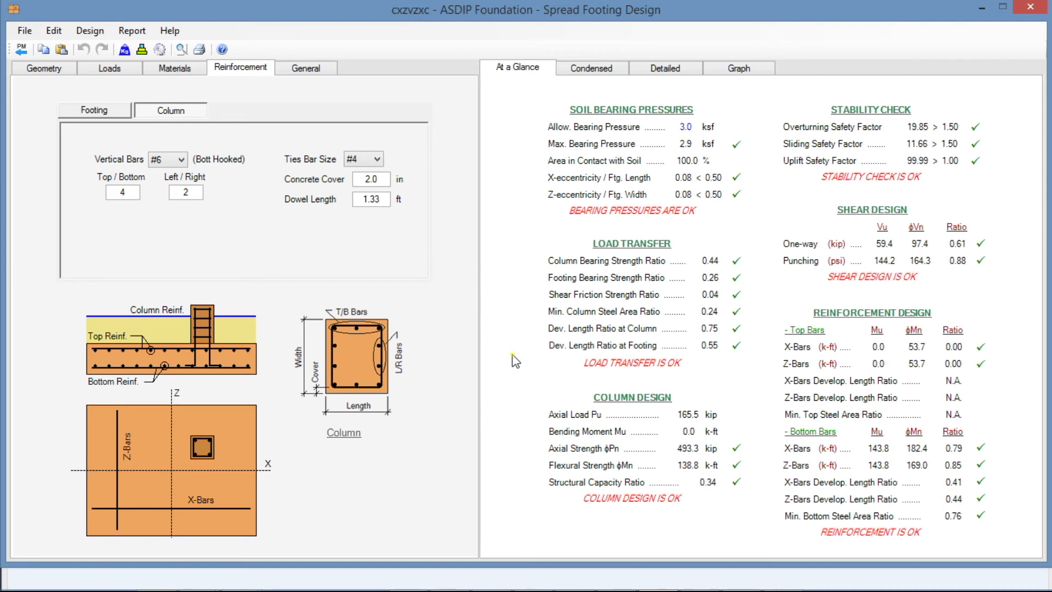
mouse_move(123, 9)
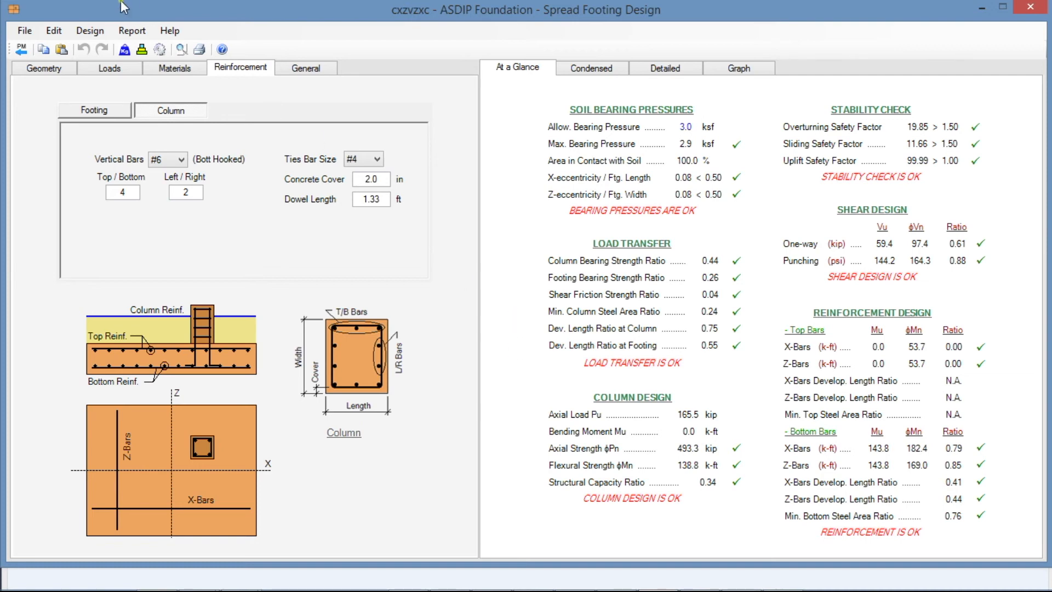
Step: Open ASDIP Foundation help and expand Spread Footing under Calculation Modules
click(170, 30)
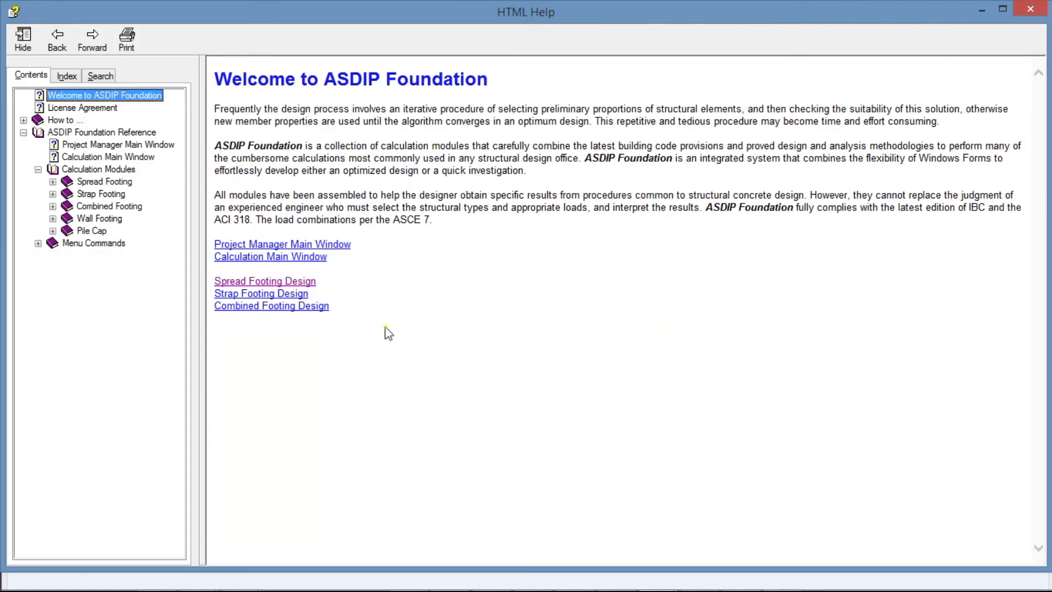
mouse_move(169, 234)
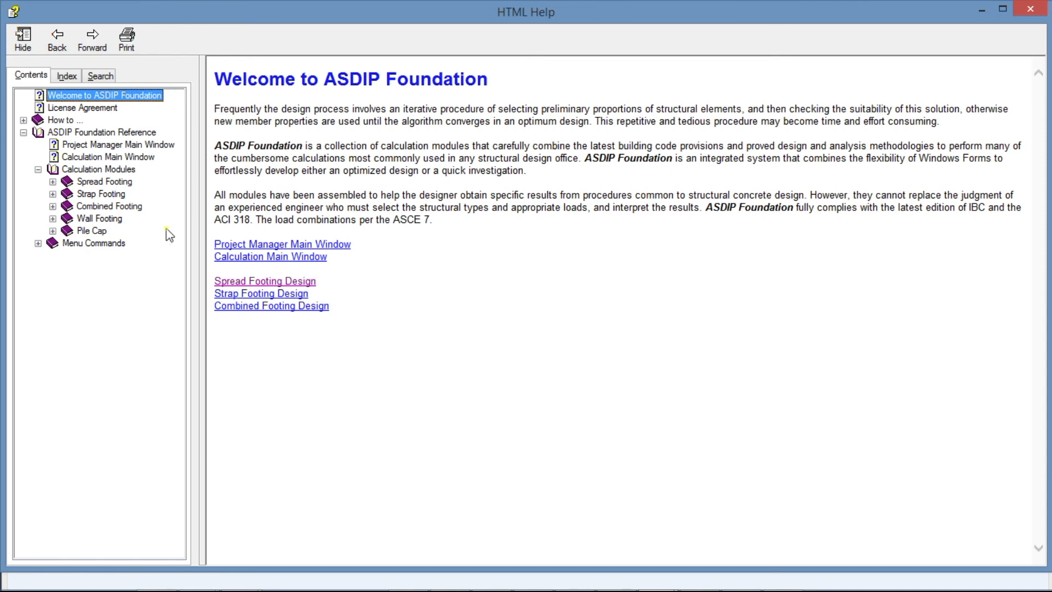
click(53, 181)
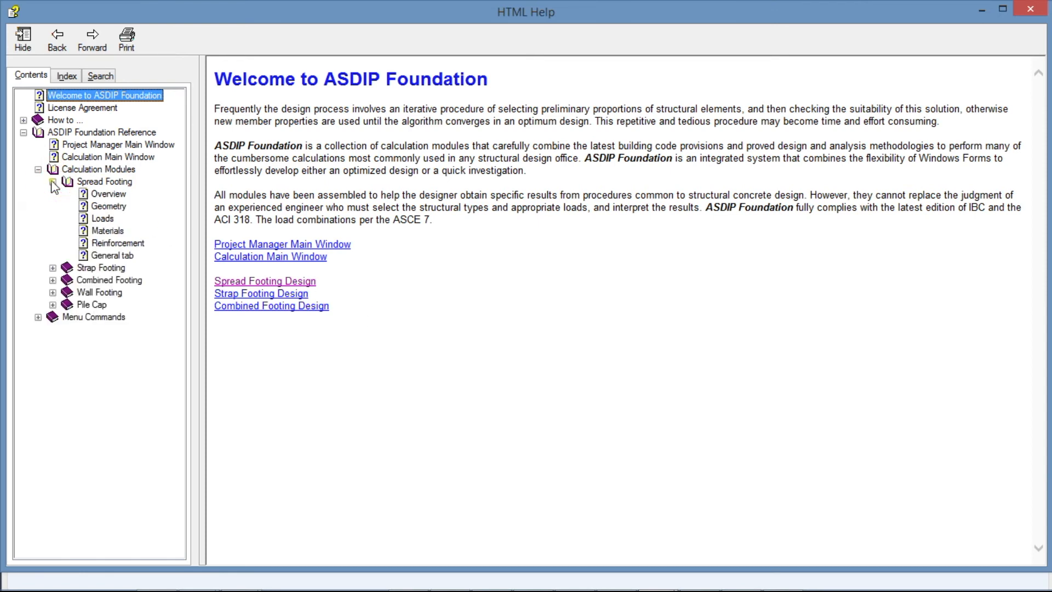
click(108, 194)
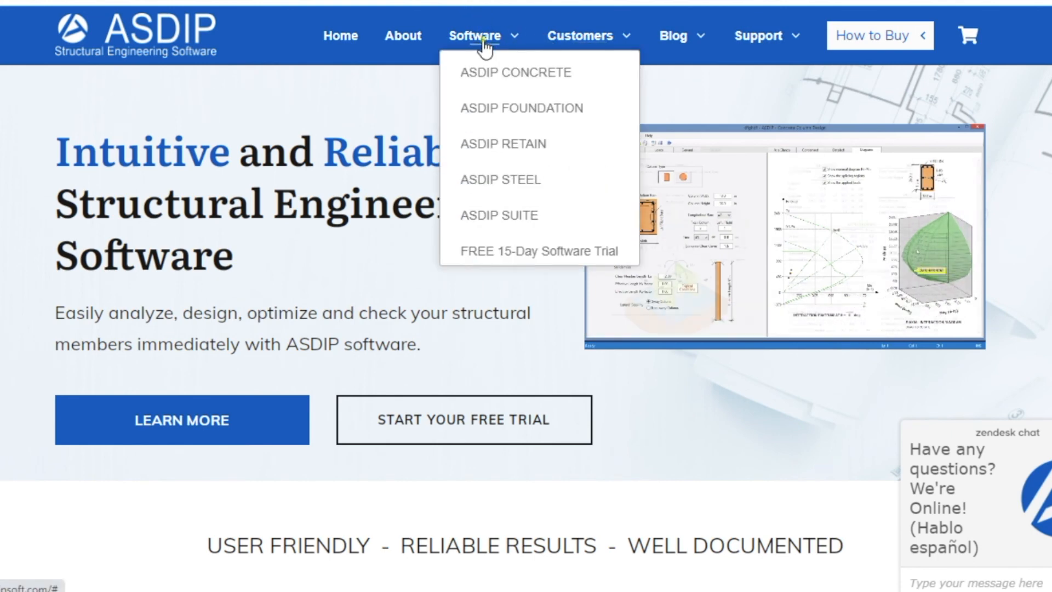
mouse_move(490, 107)
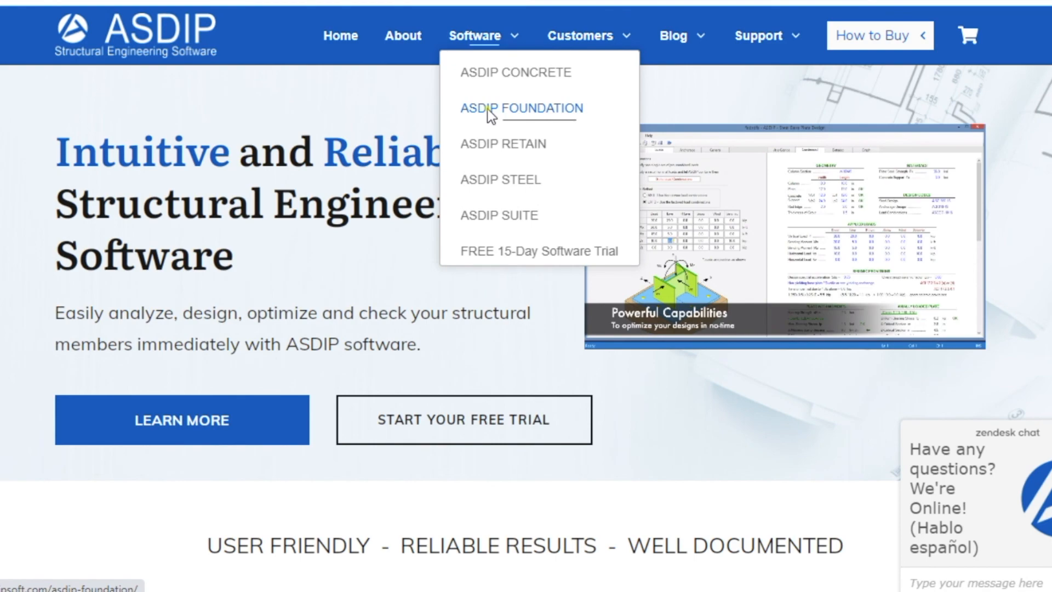
Step: Browse the ASDIP FOUNDATION page's key benefits, features, documentation resources and testimonials
click(520, 108)
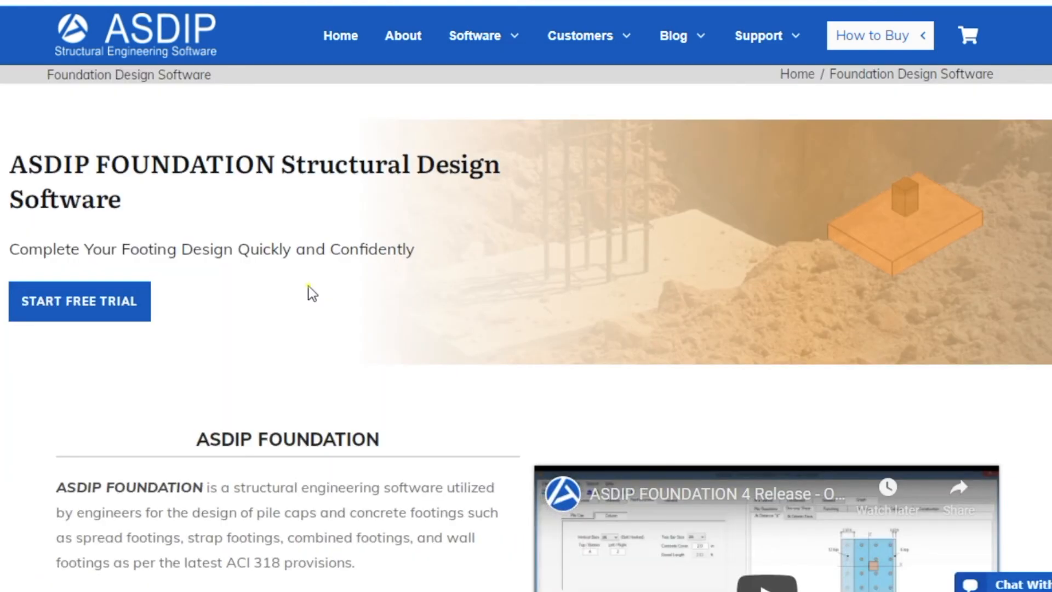
scroll(down, 3)
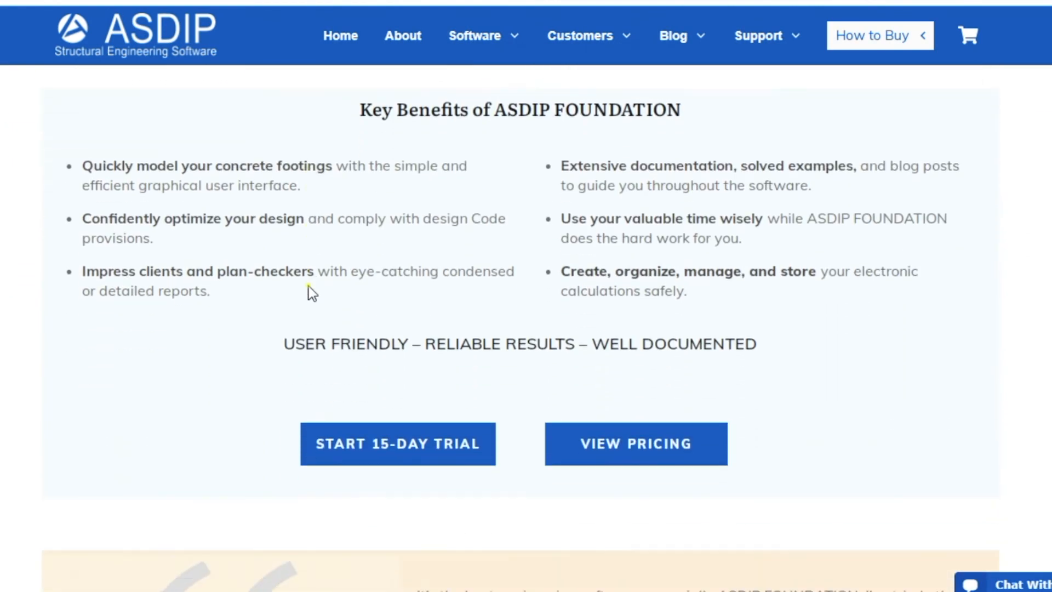
scroll(down, 3)
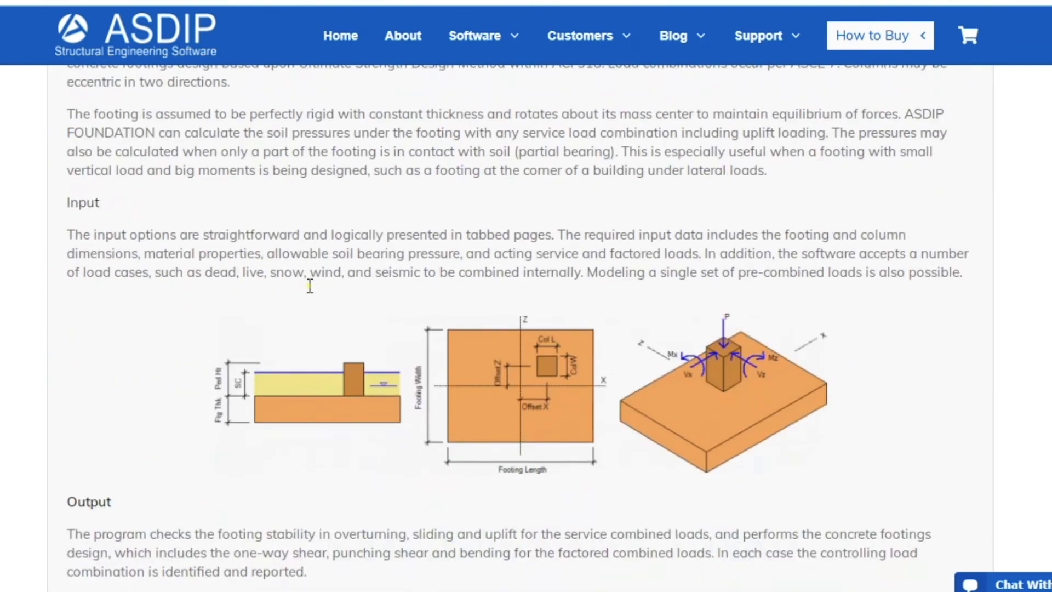
scroll(down, 3)
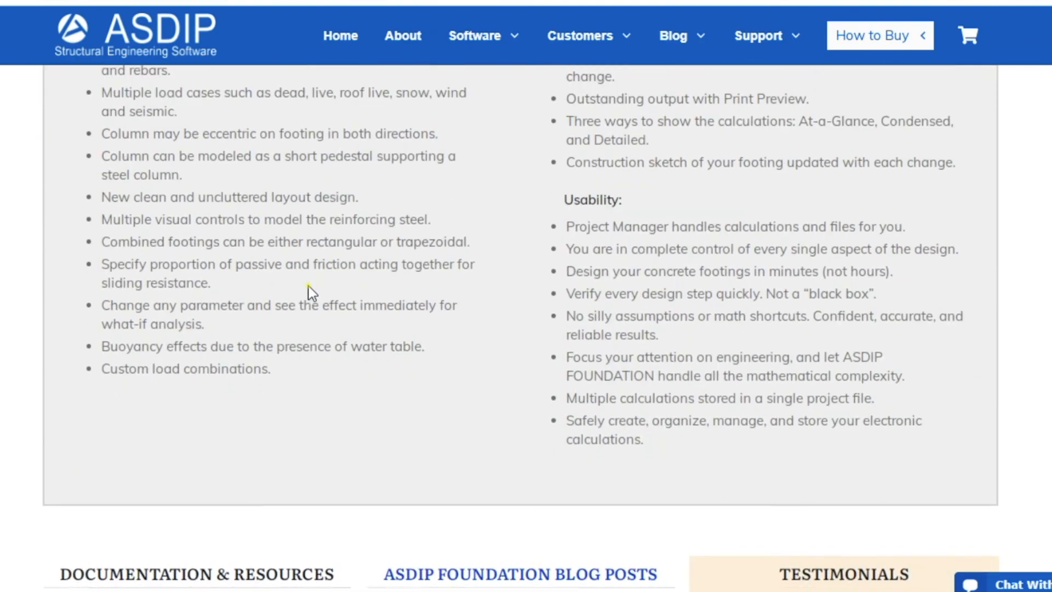
scroll(down, 3)
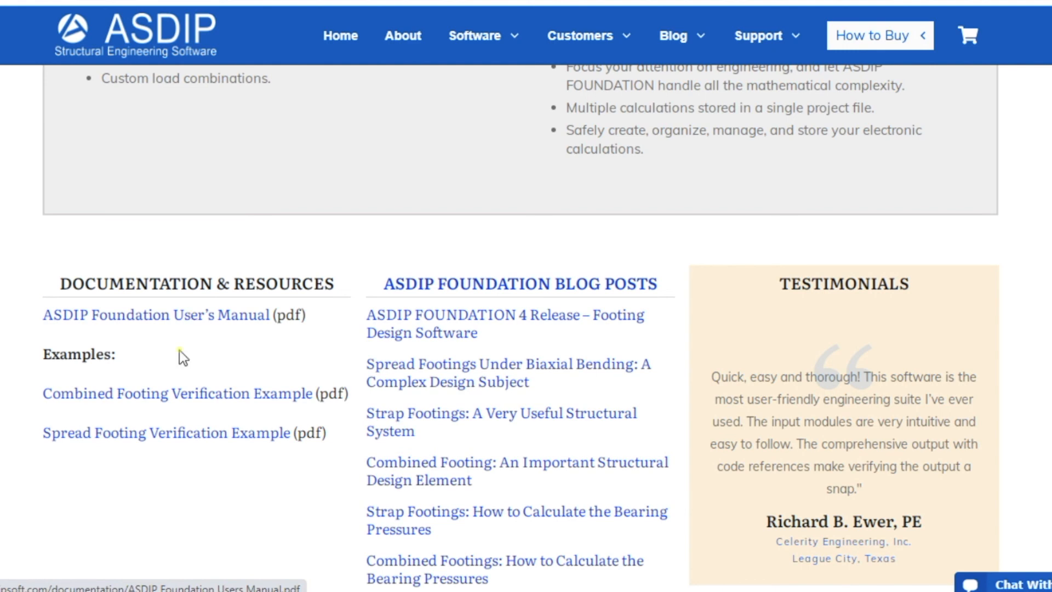
scroll(up, 3)
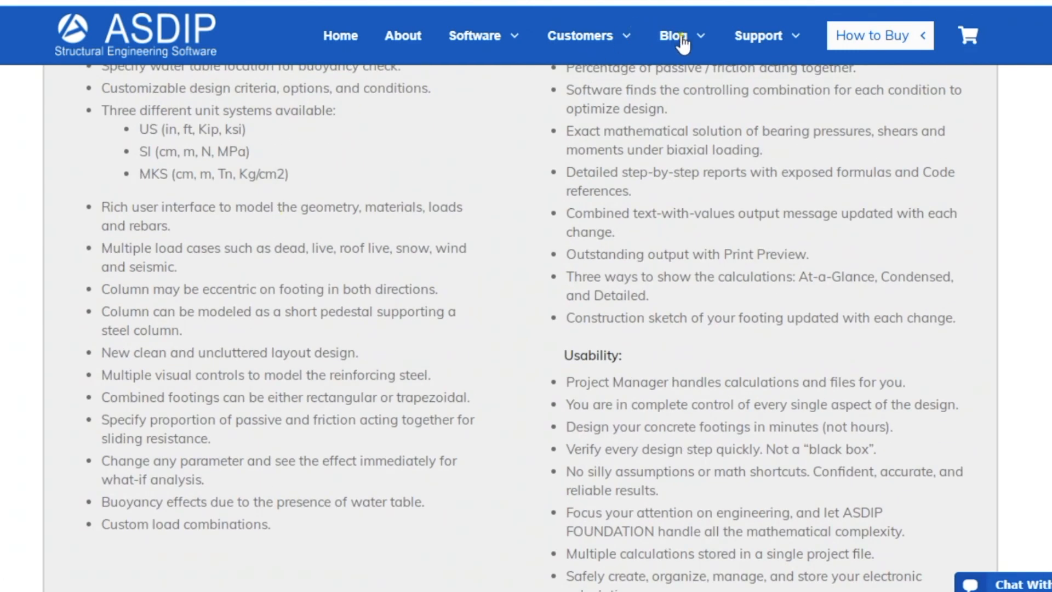
Step: Go to Blog > Footing Design and scroll through the footing design article cards
click(672, 36)
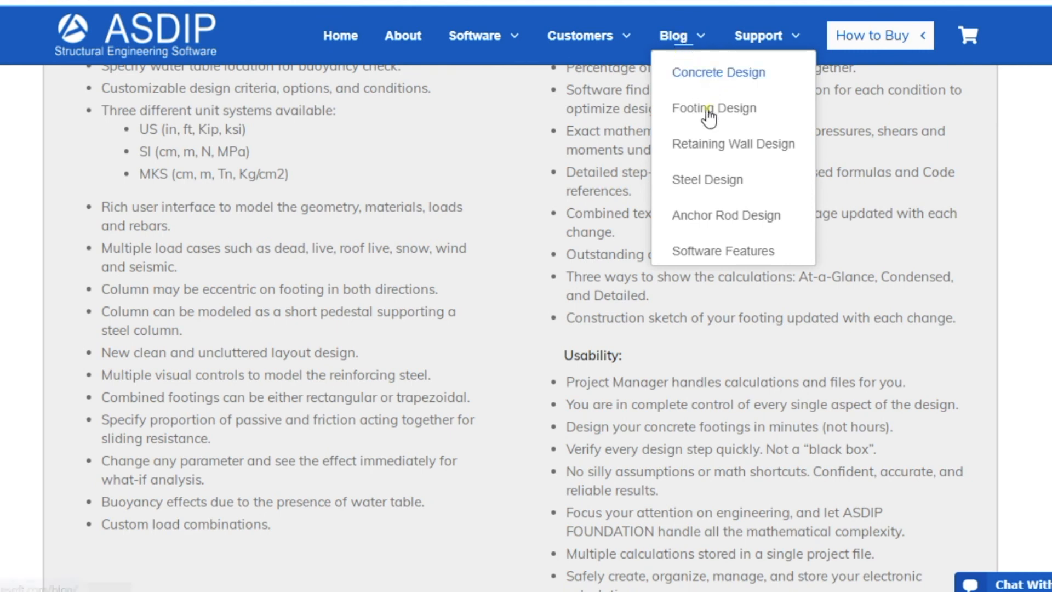
click(714, 107)
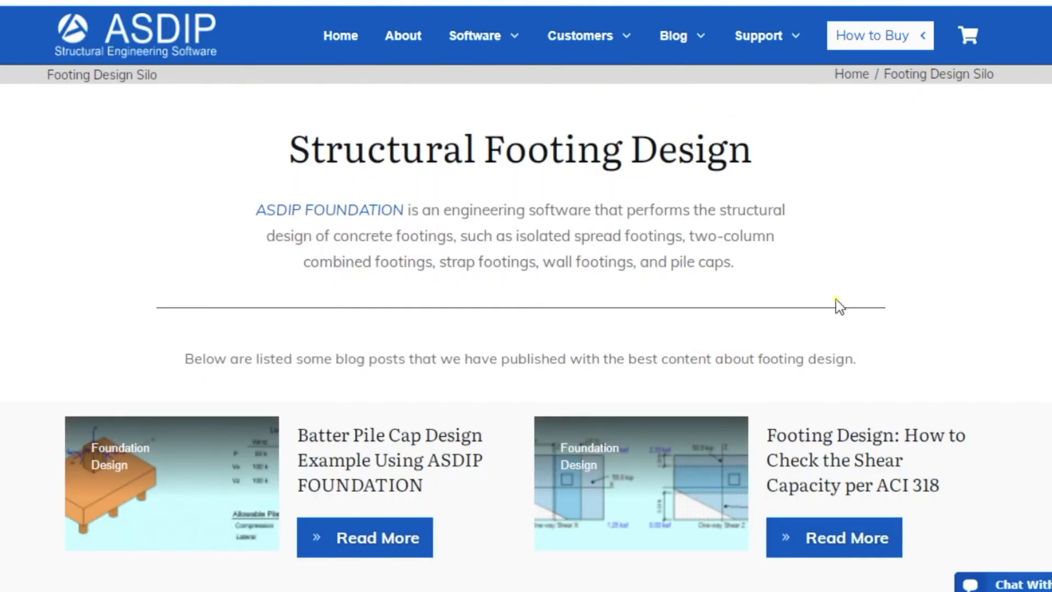
mouse_move(725, 204)
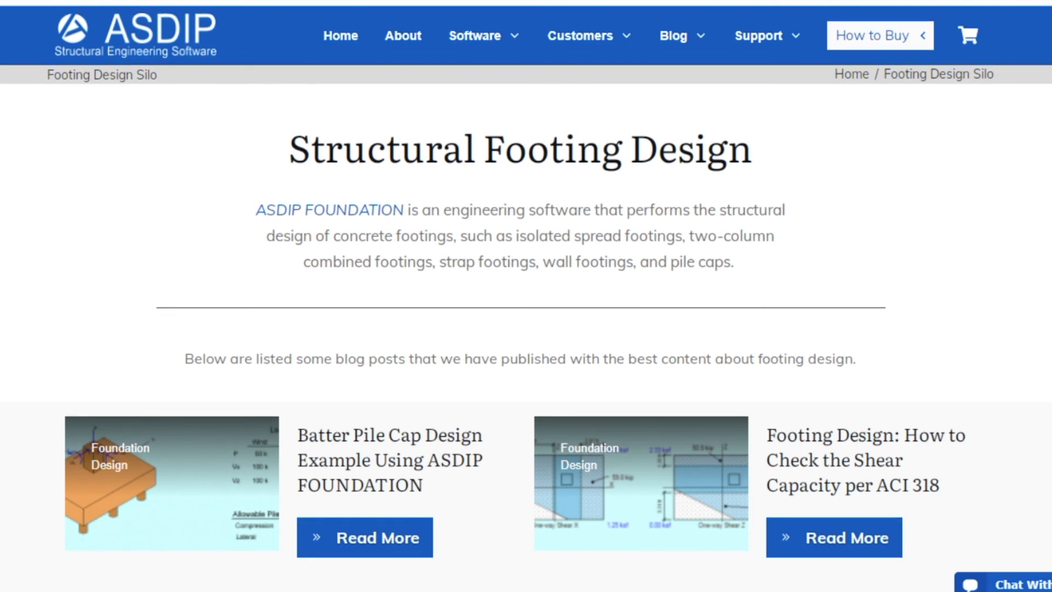
scroll(down, 3)
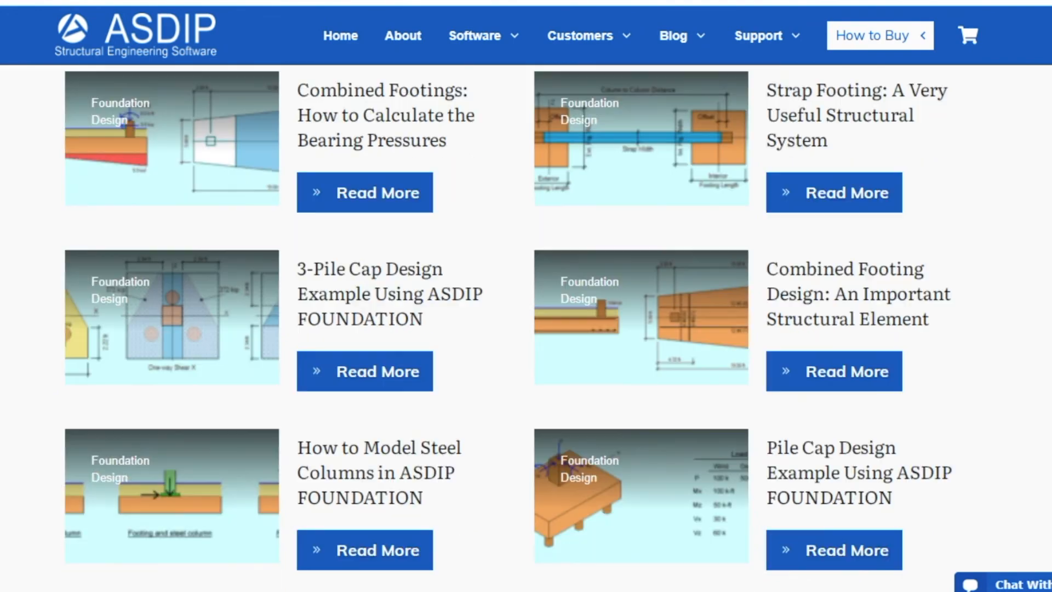
scroll(down, 3)
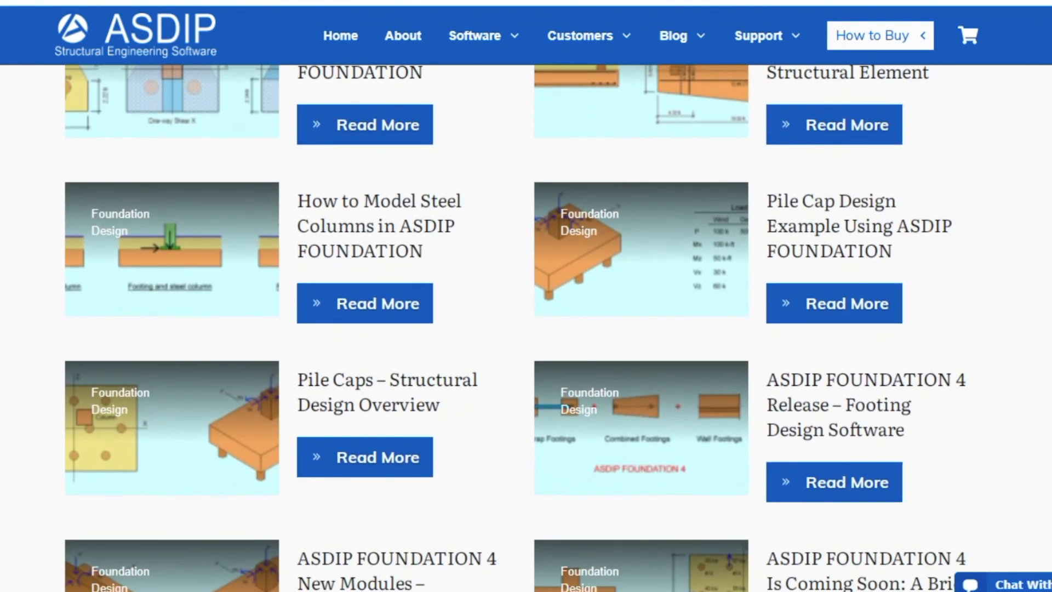
scroll(down, 3)
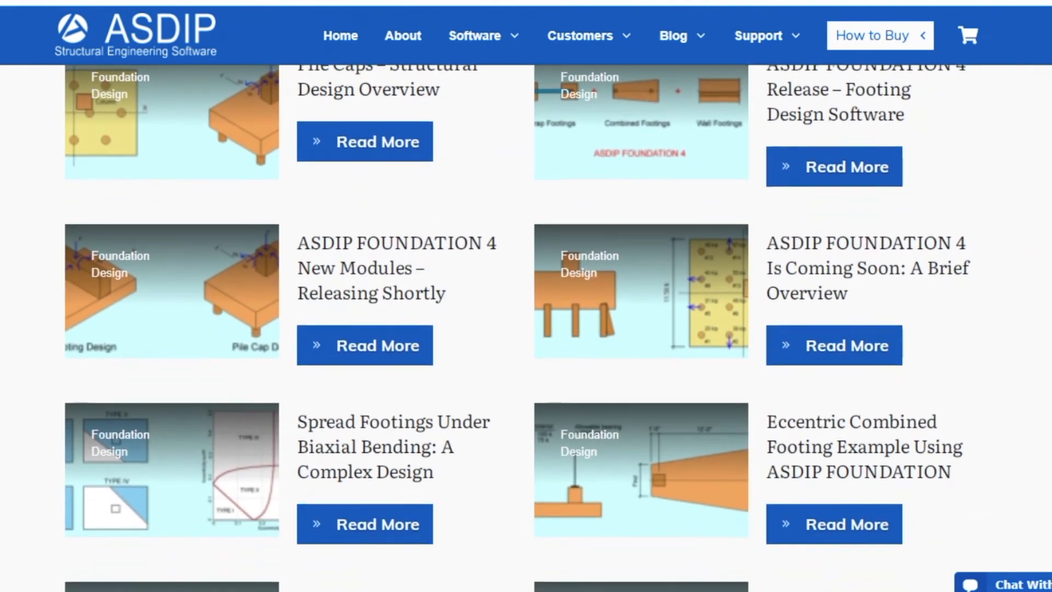
scroll(down, 3)
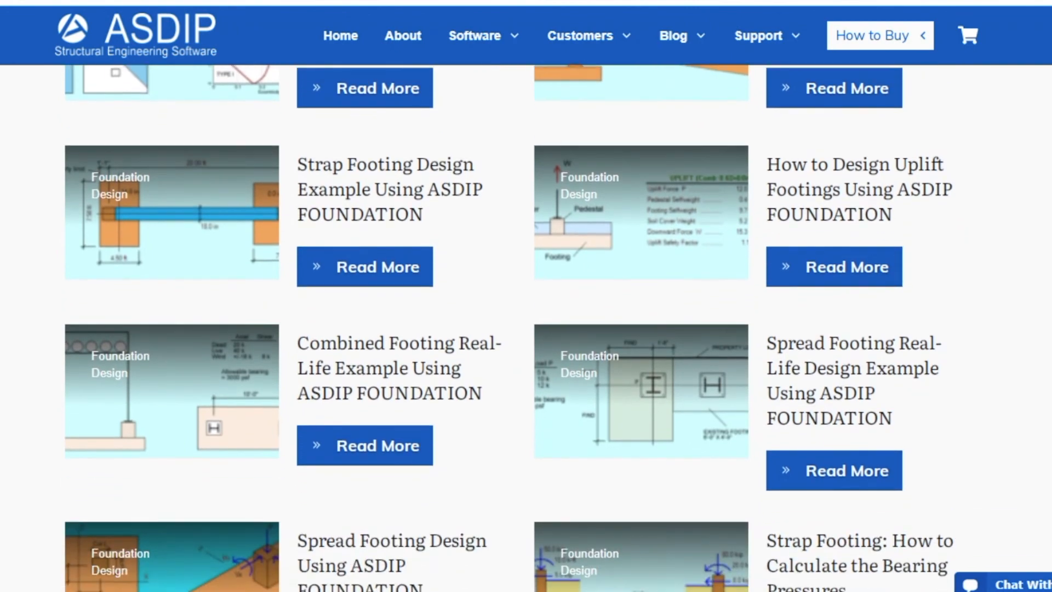